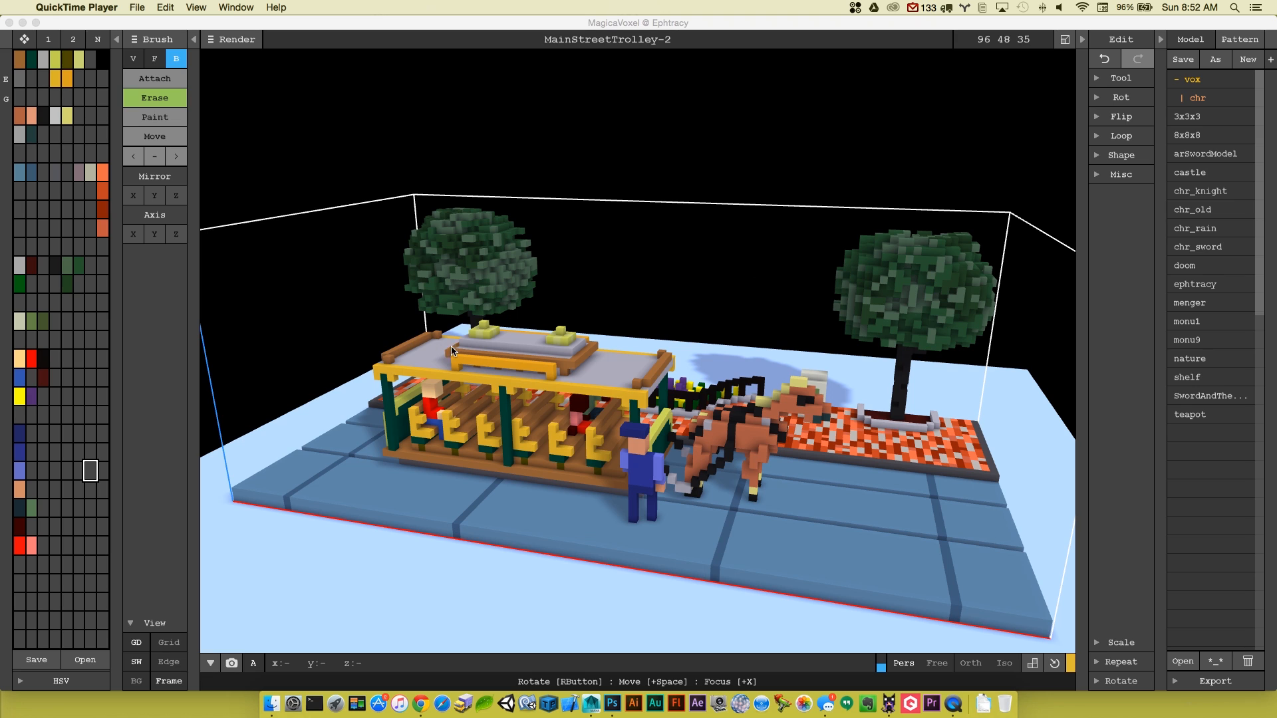
mouse_move(711, 380)
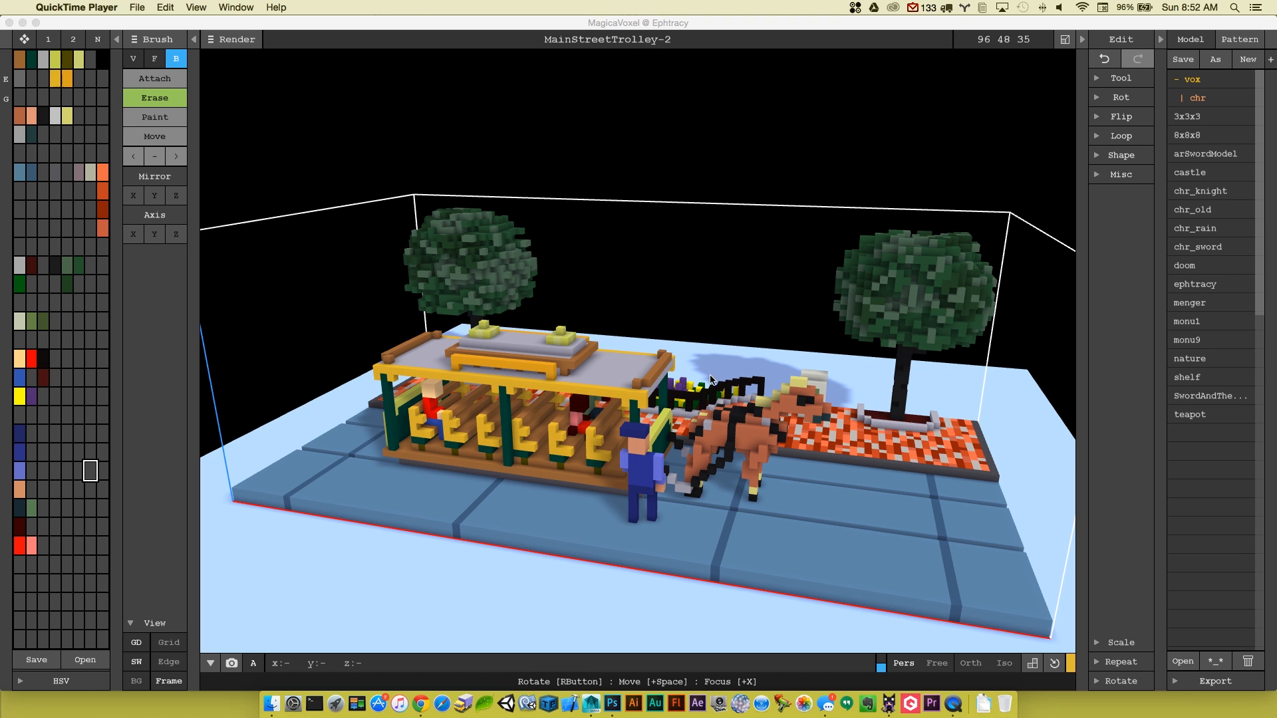
mouse_move(747, 389)
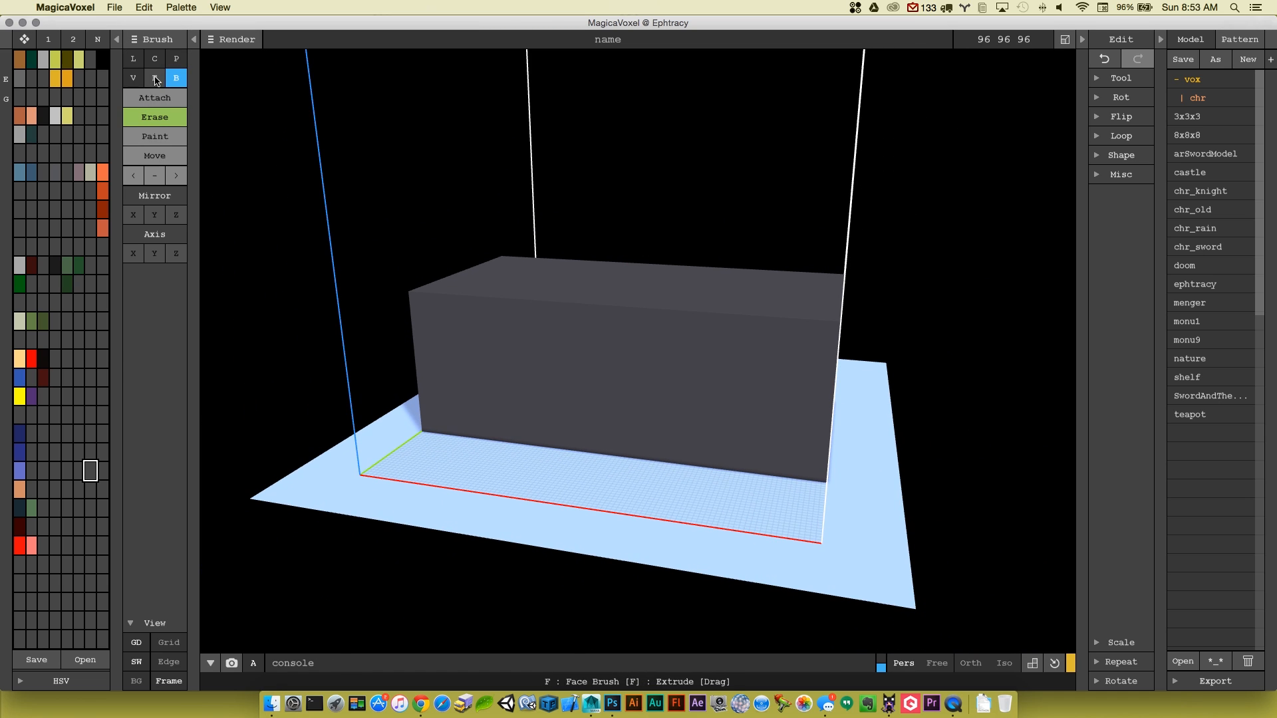
- Flatten the block to a thin slab with the Face brush and colour it dark green
click(154, 77)
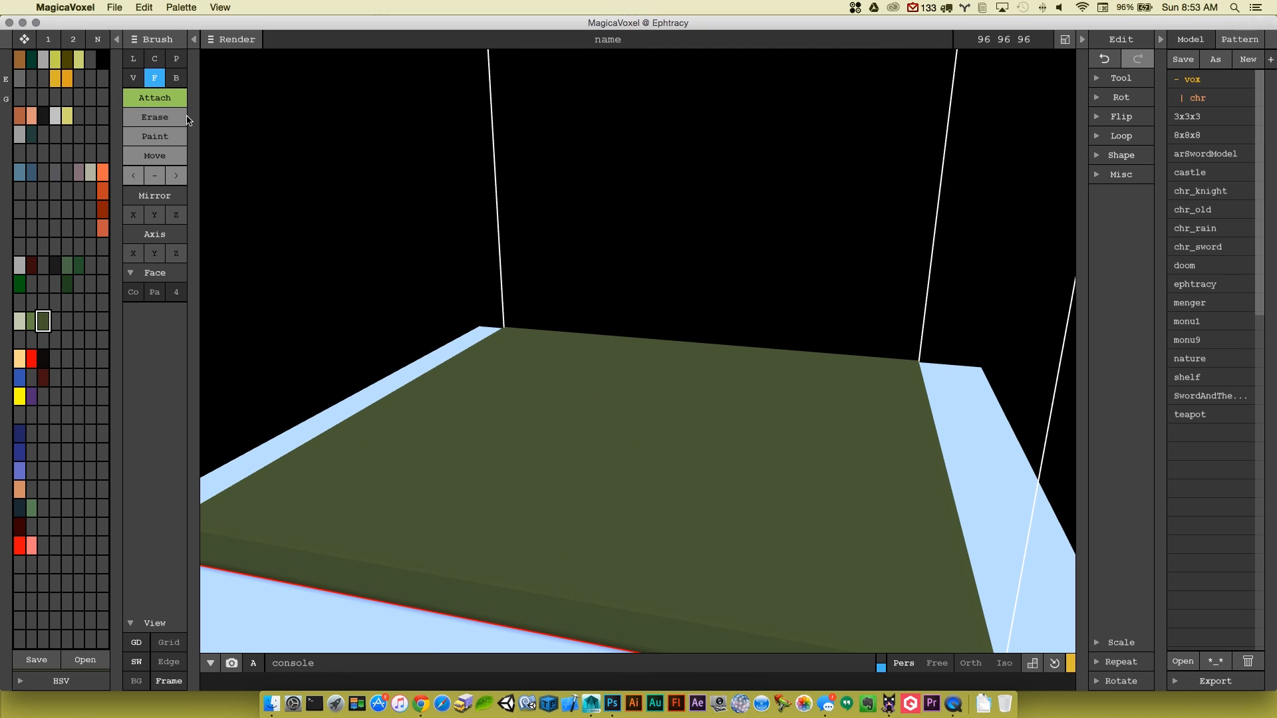
mouse_move(8, 358)
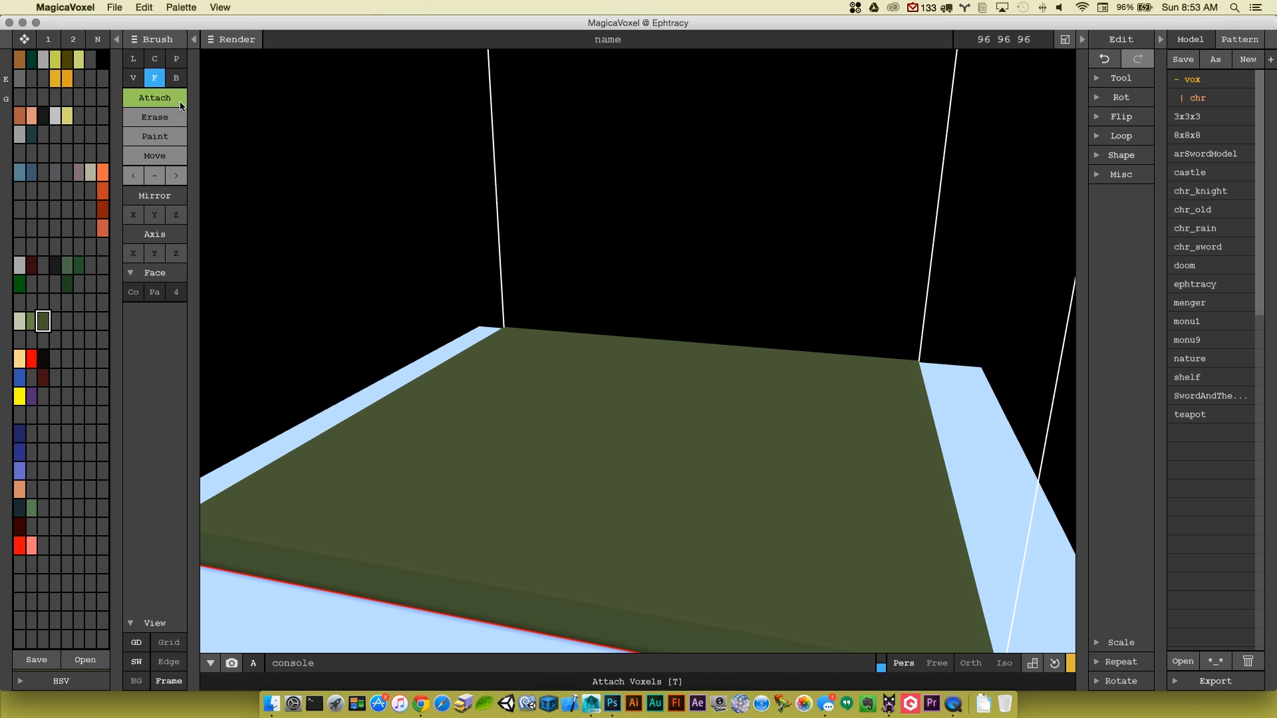
- Place one dark voxel mid-slab and extrude its top face into a tall trunk column
click(133, 78)
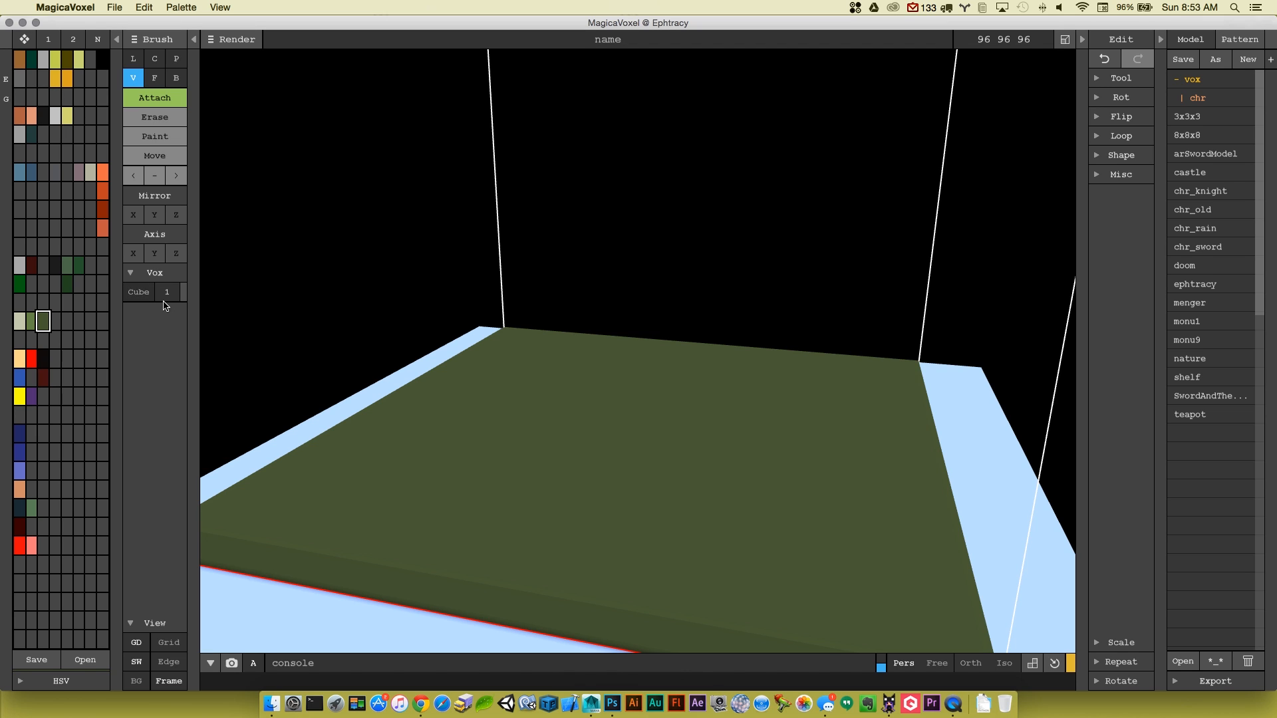
mouse_move(136, 316)
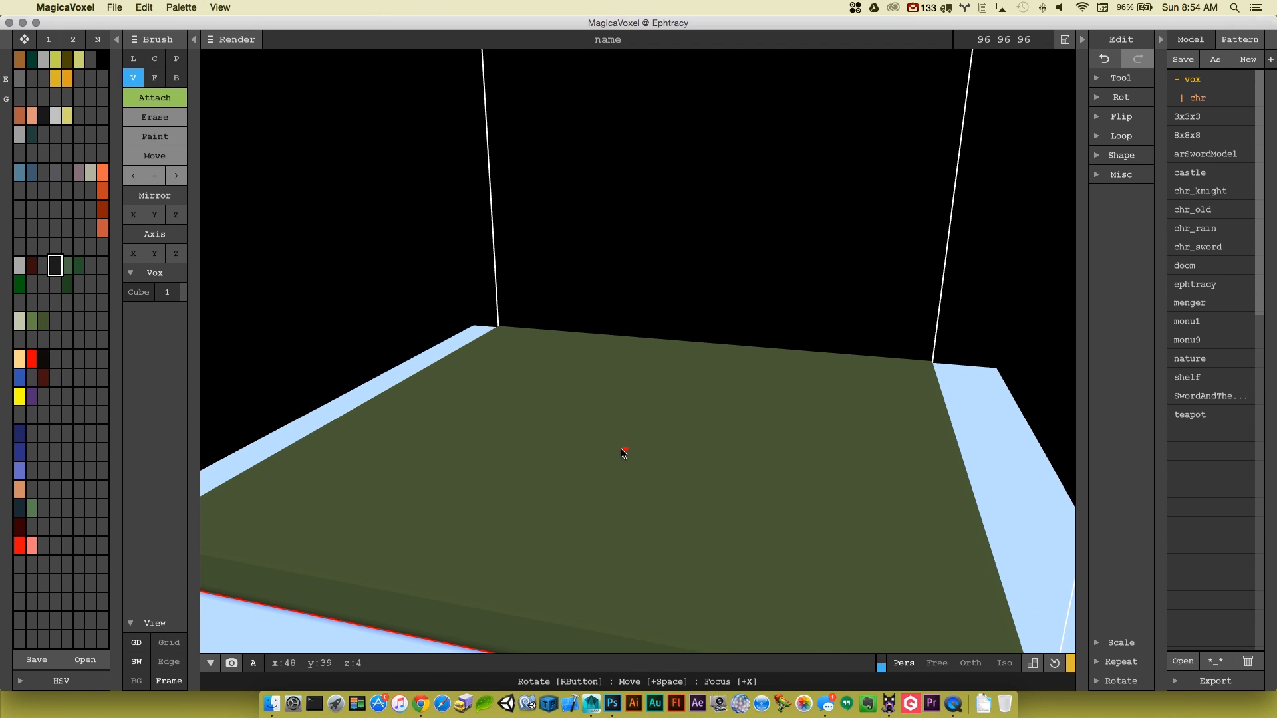
mouse_move(605, 440)
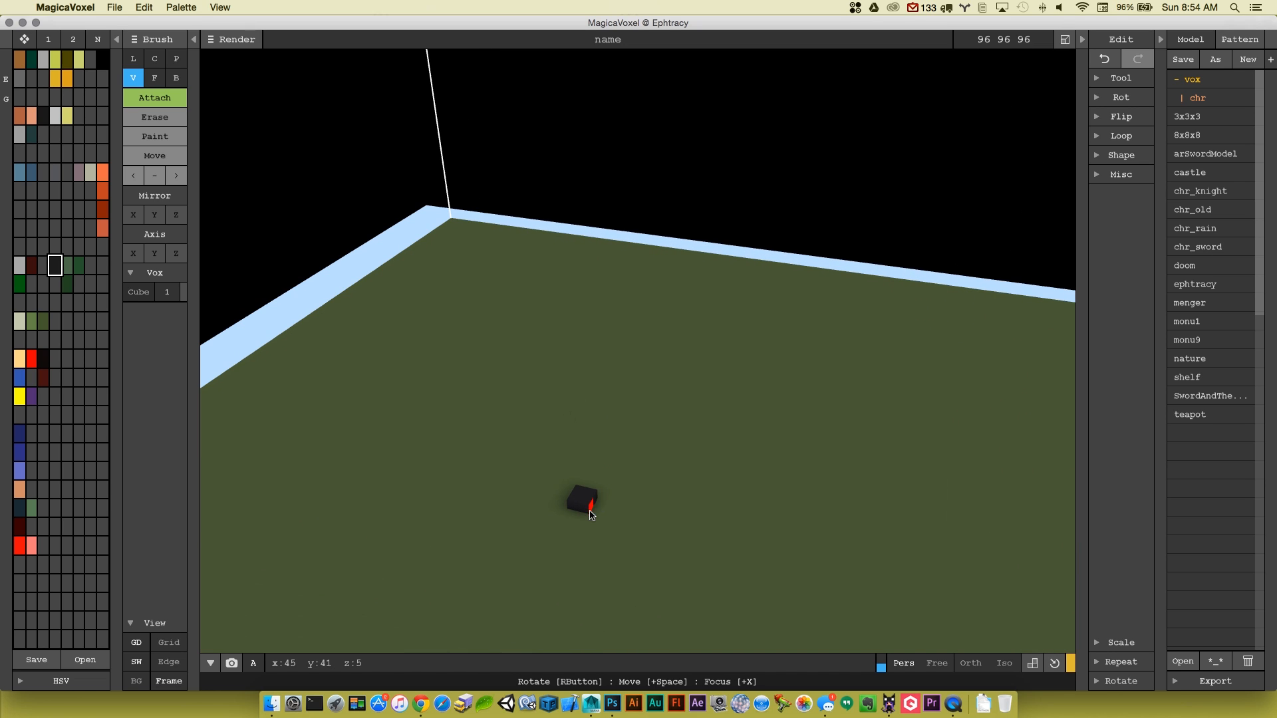
click(154, 77)
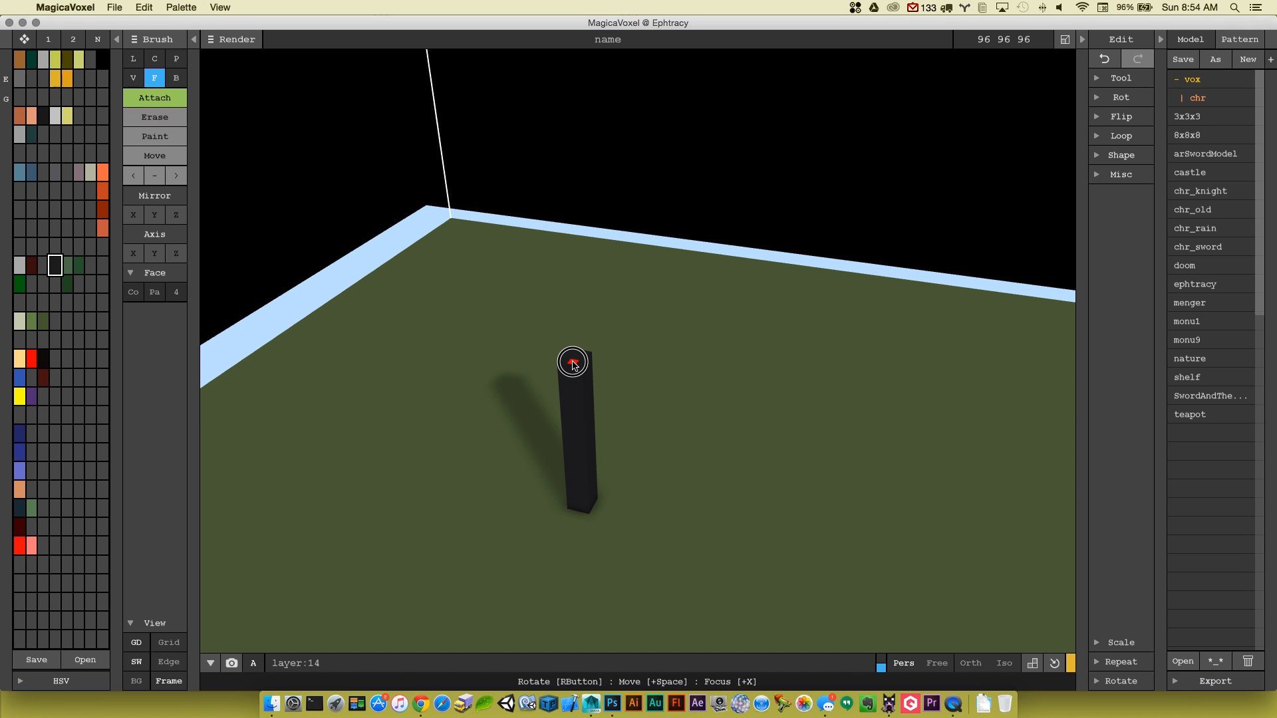
drag(572, 362, 704, 394)
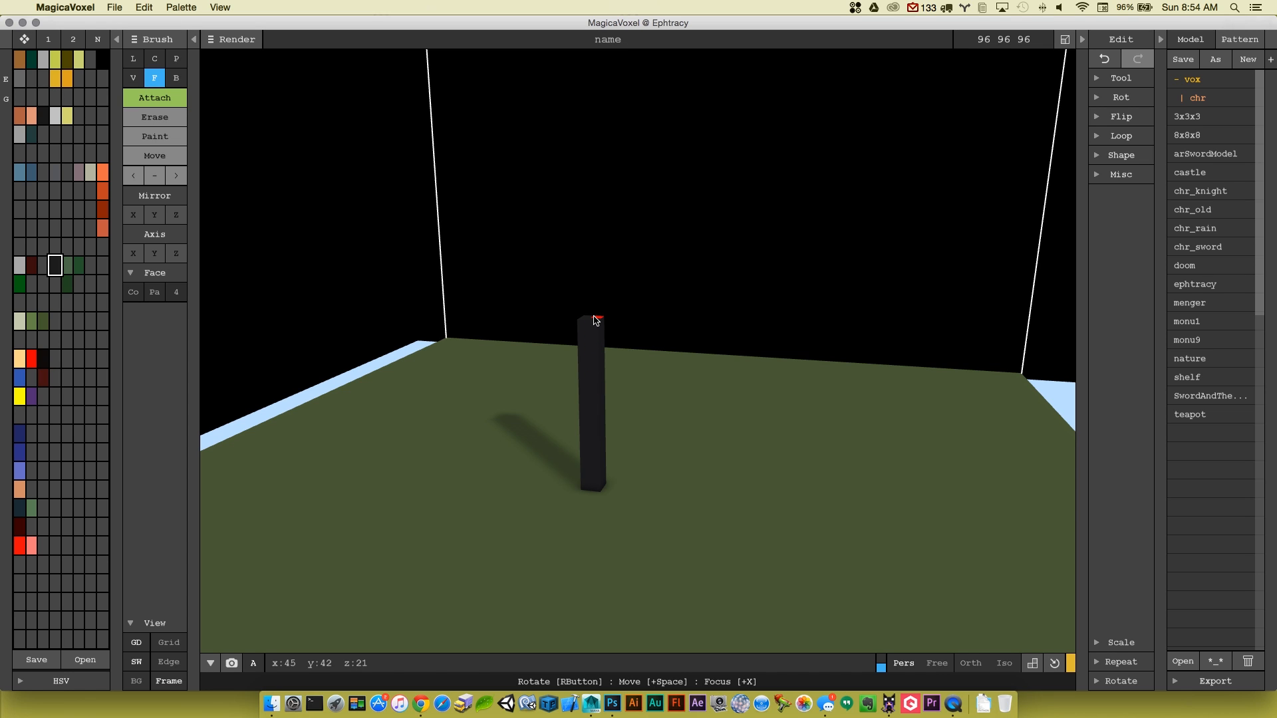
mouse_move(623, 399)
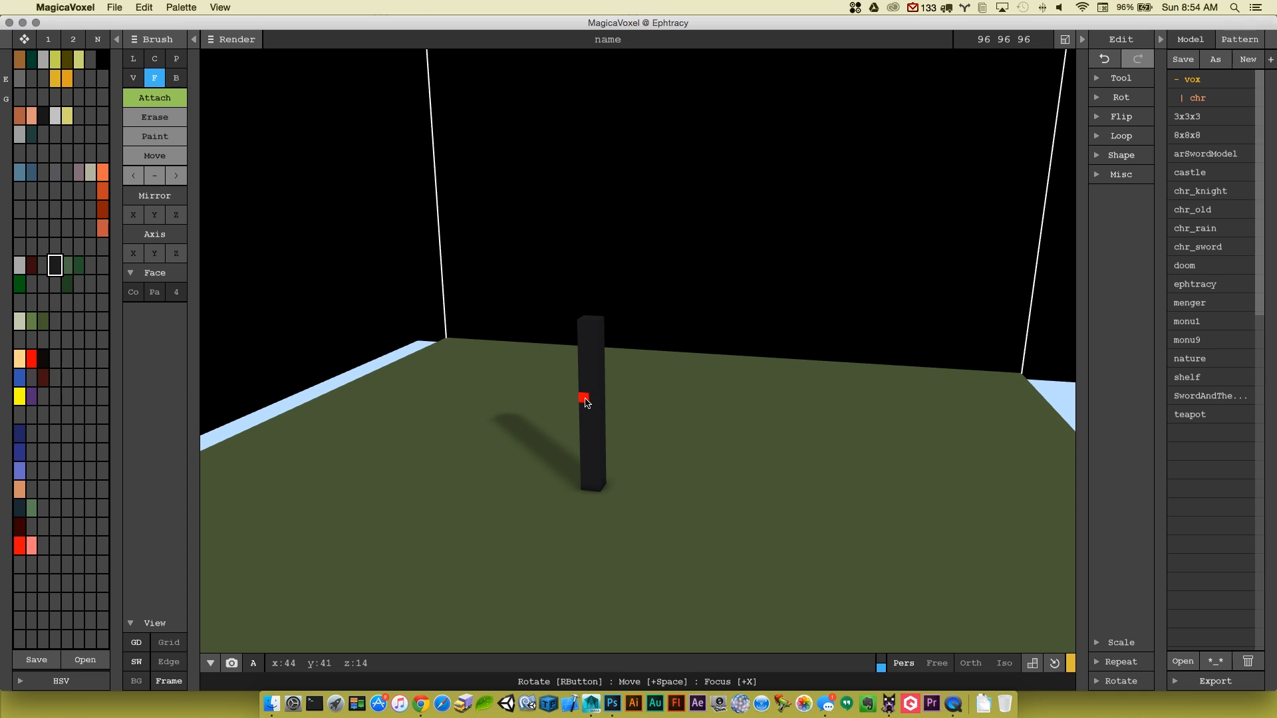
mouse_move(589, 317)
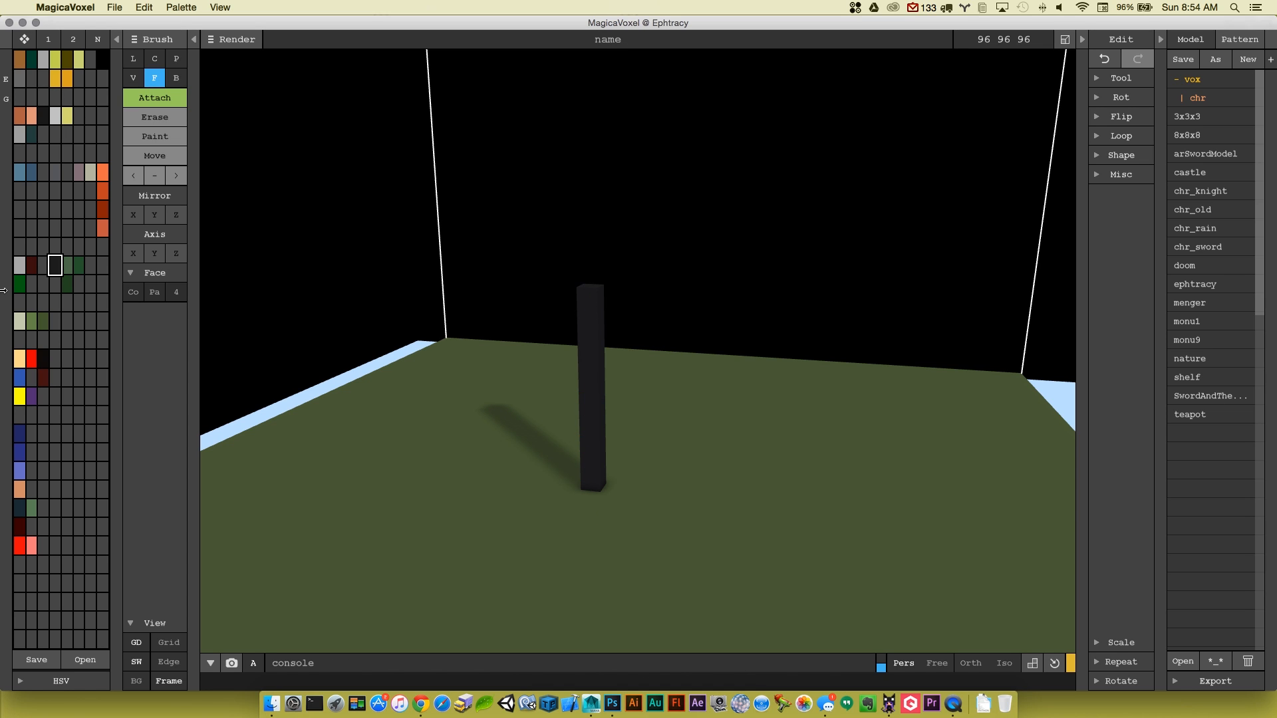
- Set the Voxel brush to a size-22 sphere with a dark leaf-green swatch
click(133, 77)
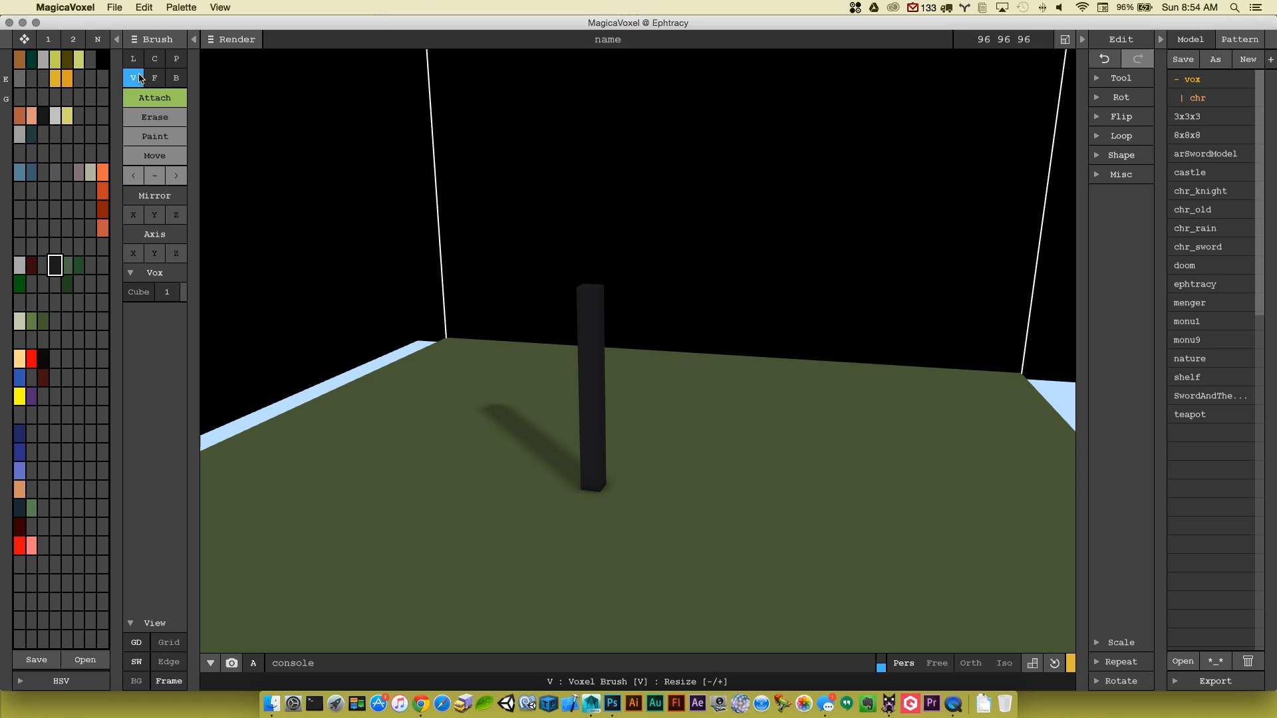
mouse_move(139, 291)
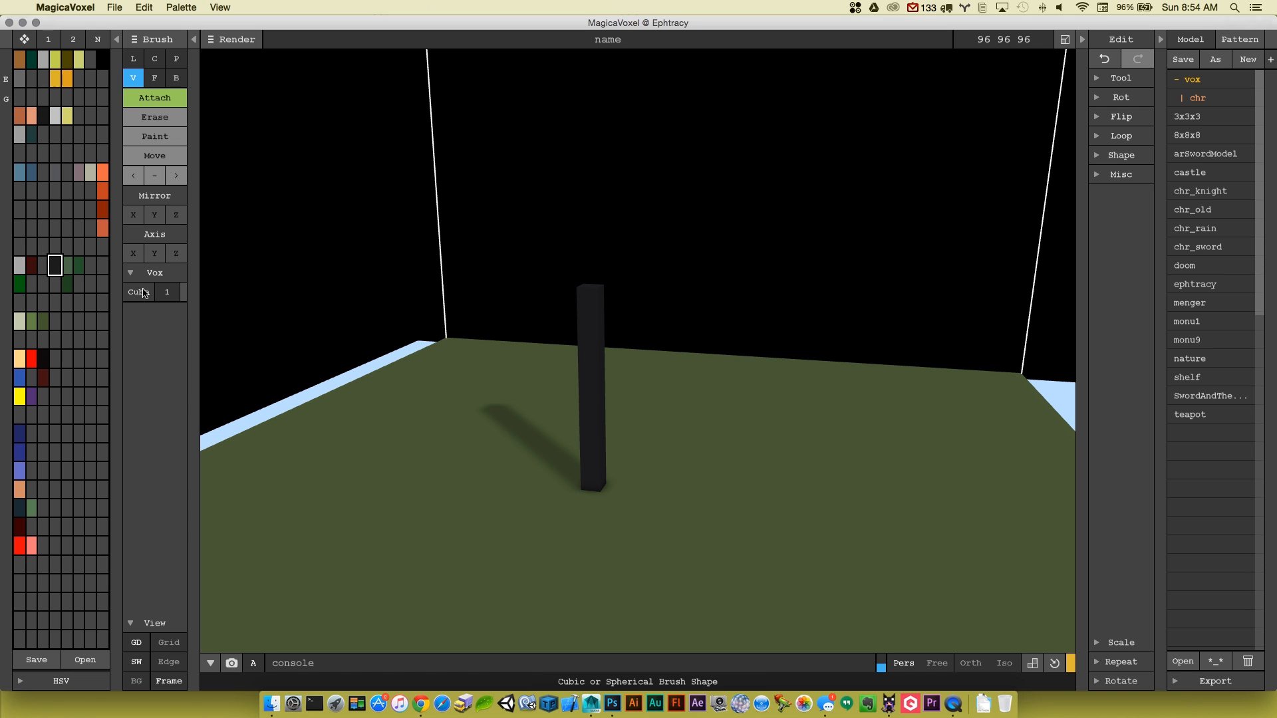
mouse_move(144, 295)
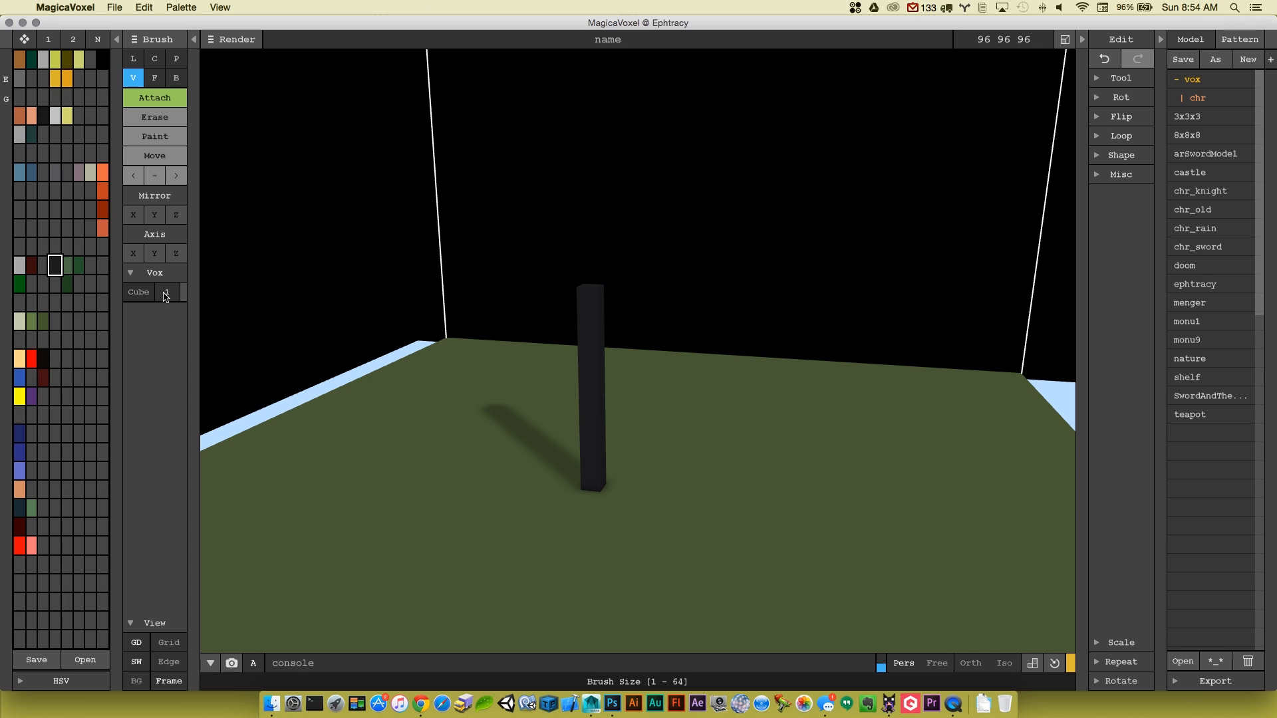
click(138, 291)
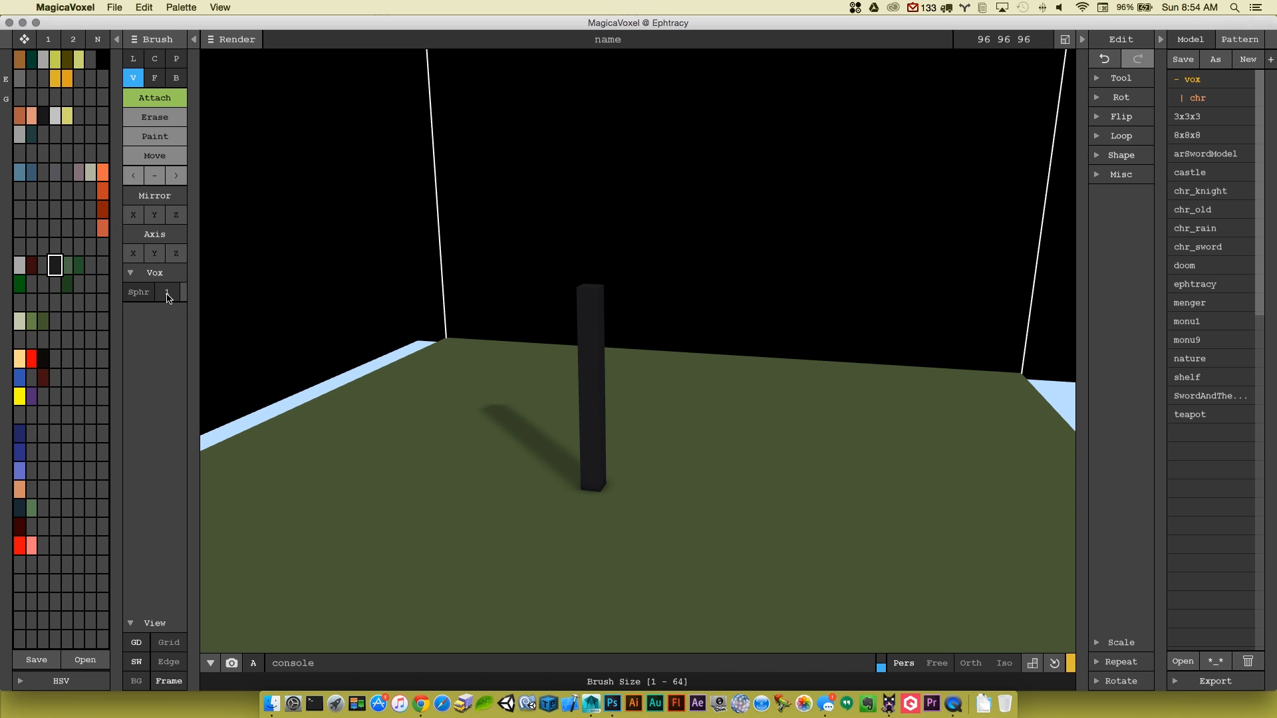
click(168, 292)
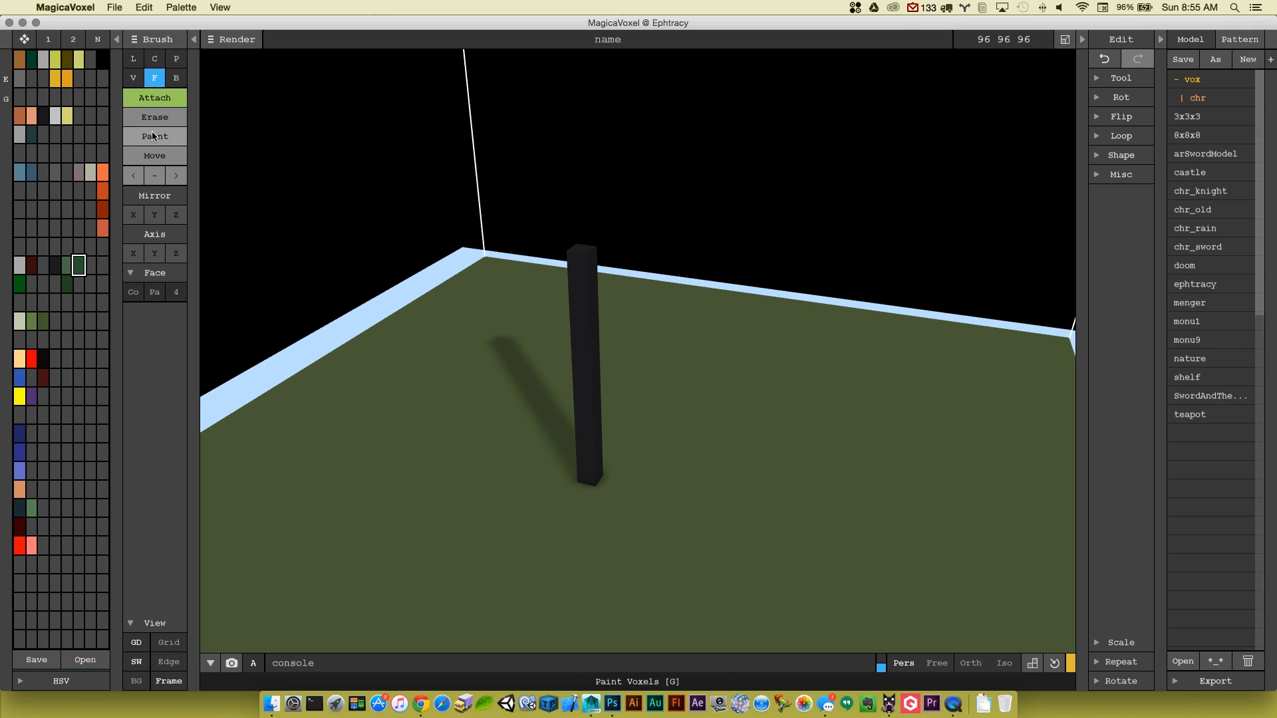
click(133, 78)
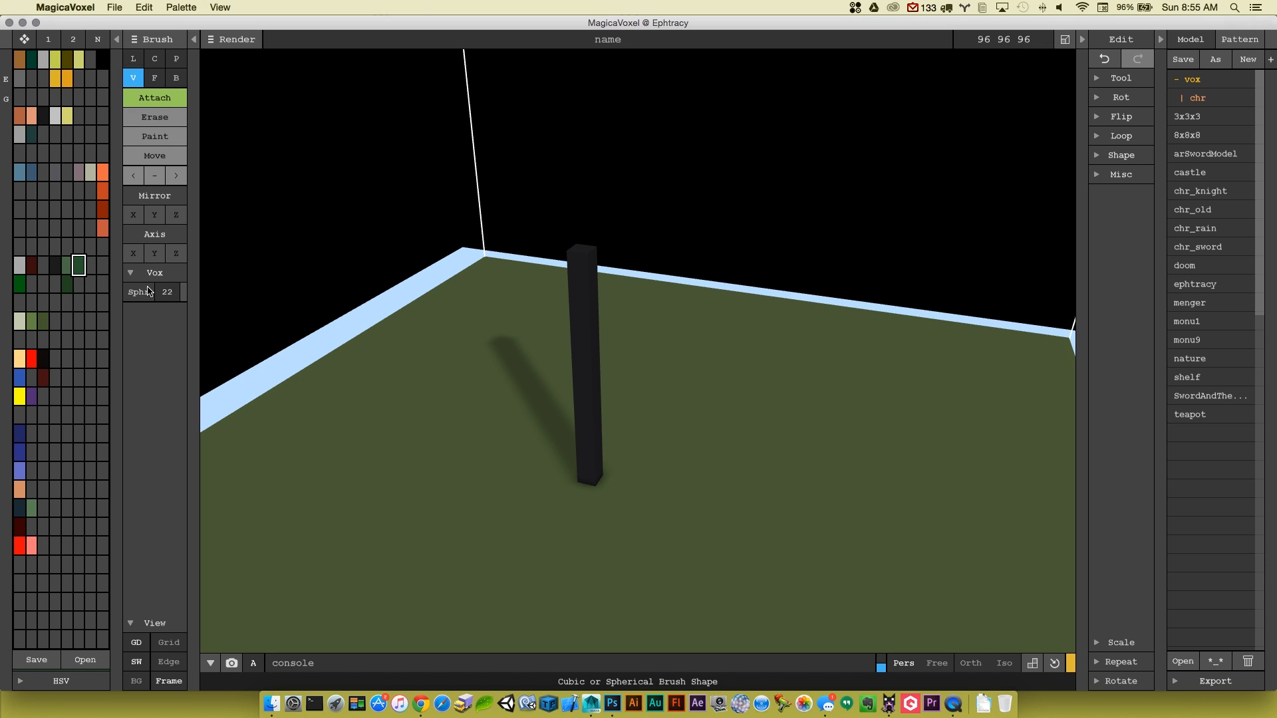
- Attach a size-22 dark-green sphere resting on top of the trunk as the canopy
click(570, 316)
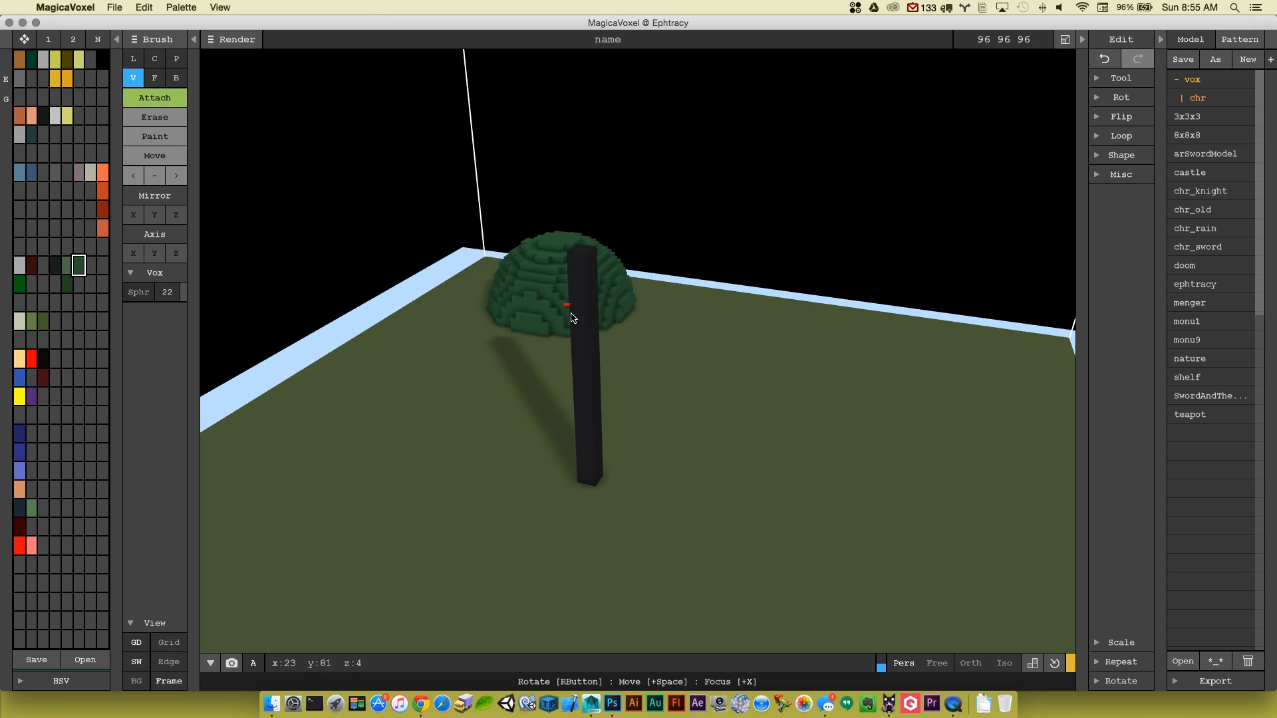
drag(570, 318, 582, 278)
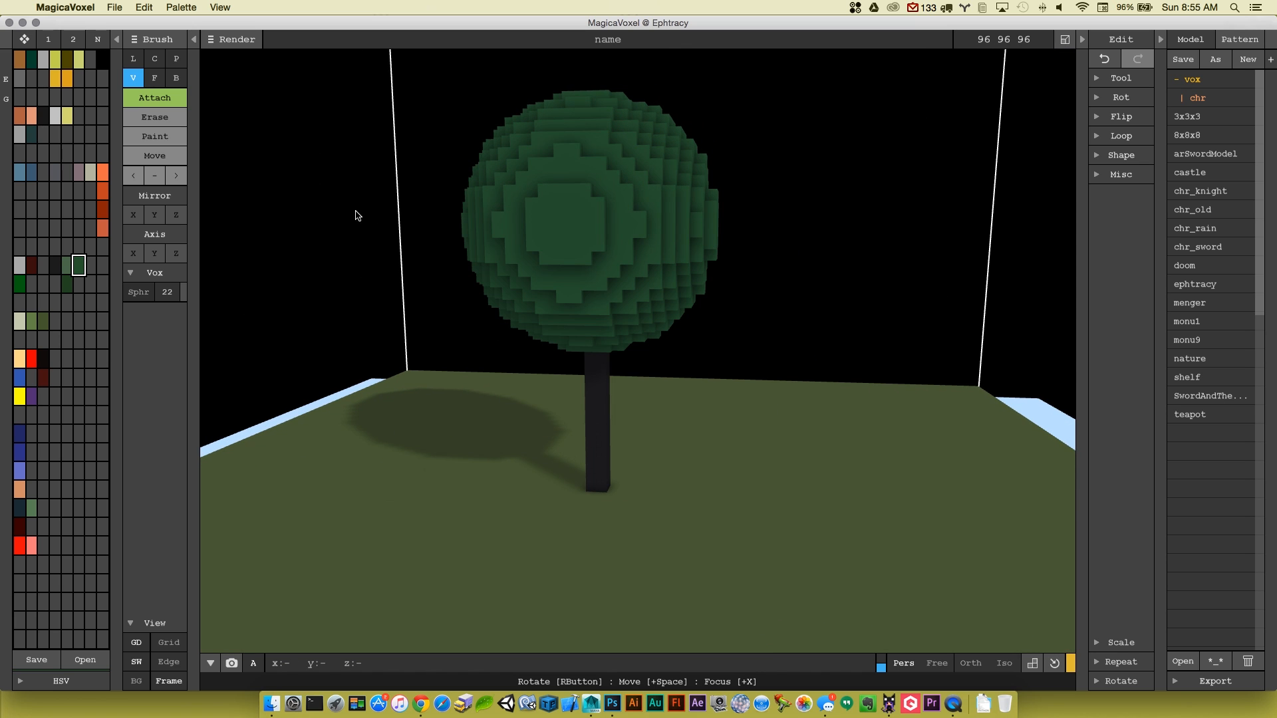
click(154, 77)
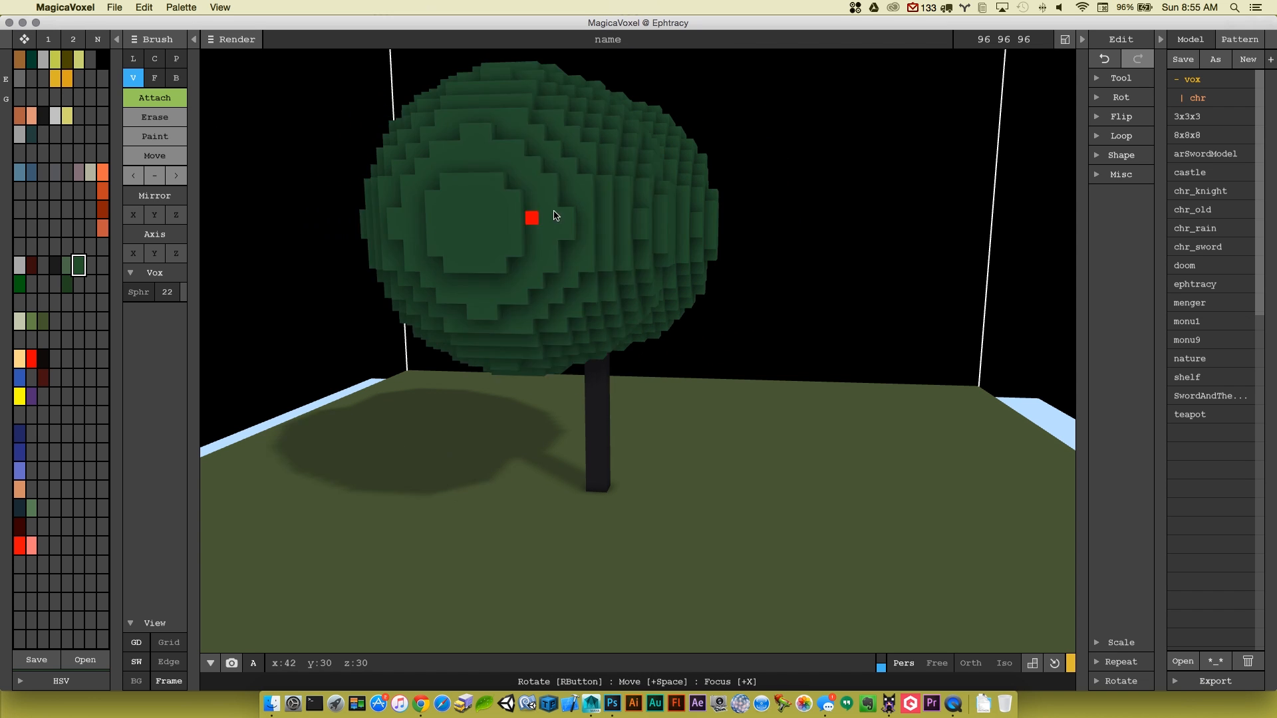
click(705, 221)
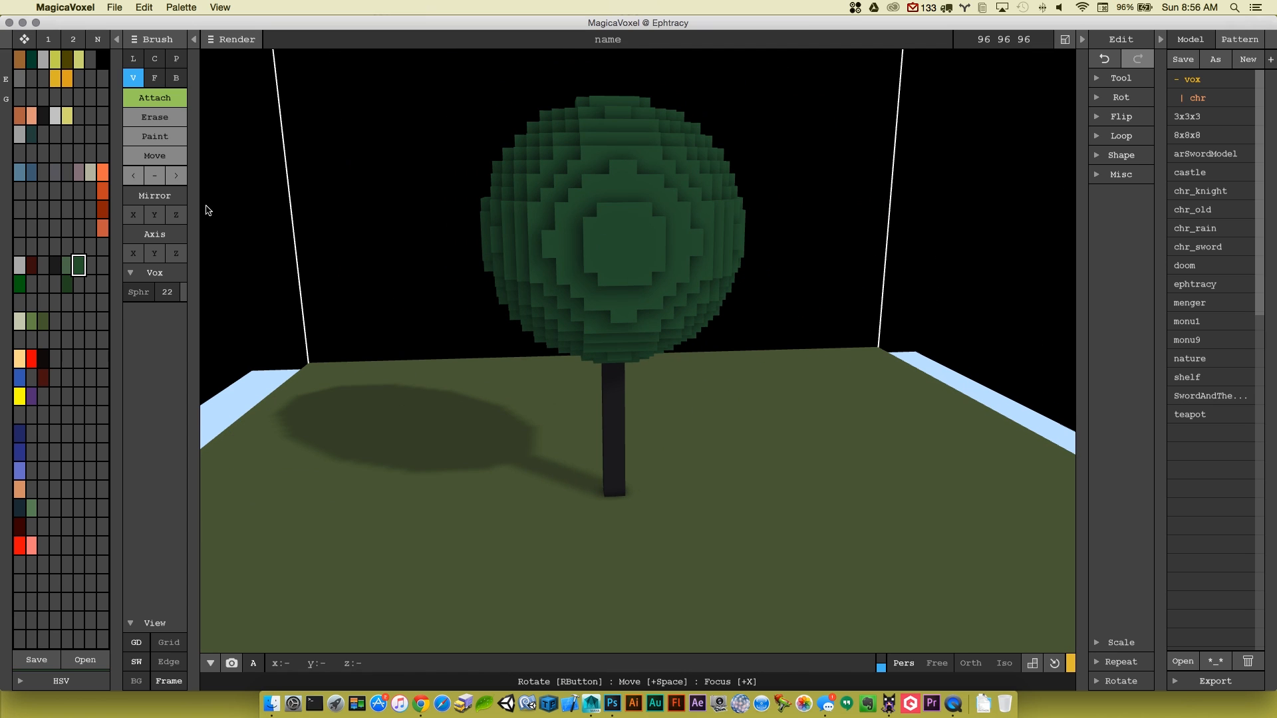
- Erase uneven faces under the canopy to flatten its underside, checking from several angles
click(155, 77)
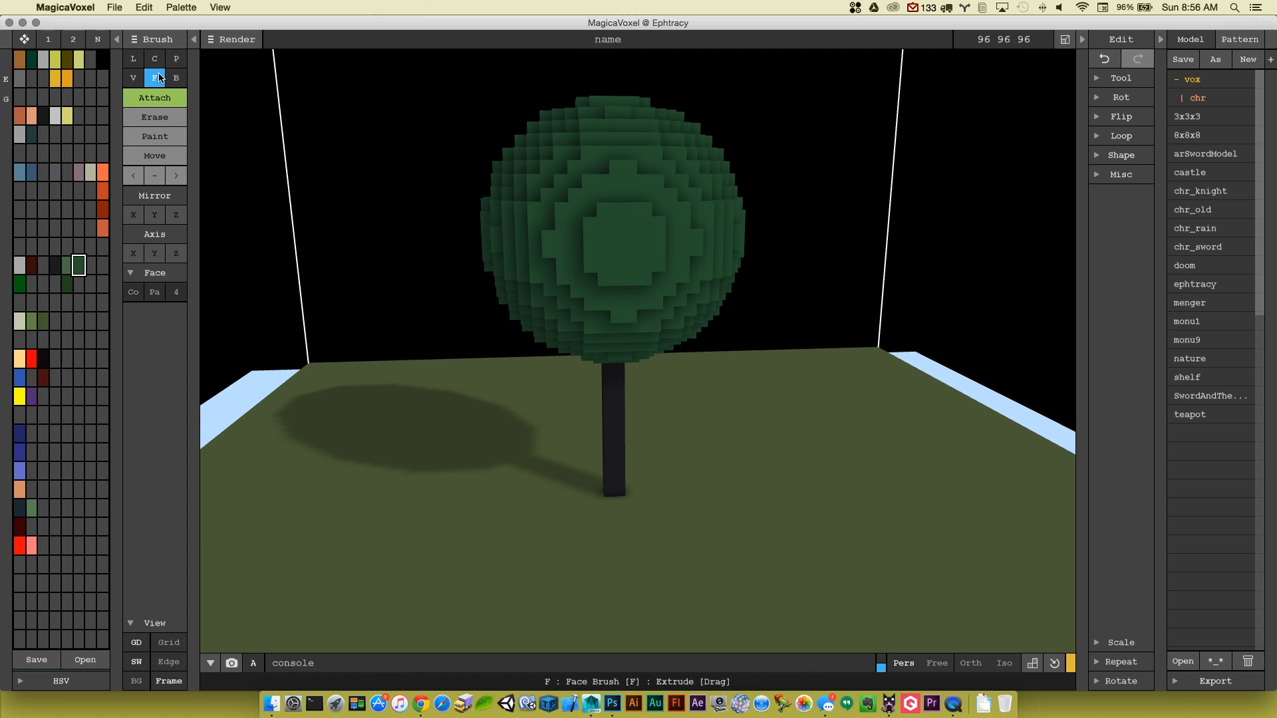
click(154, 117)
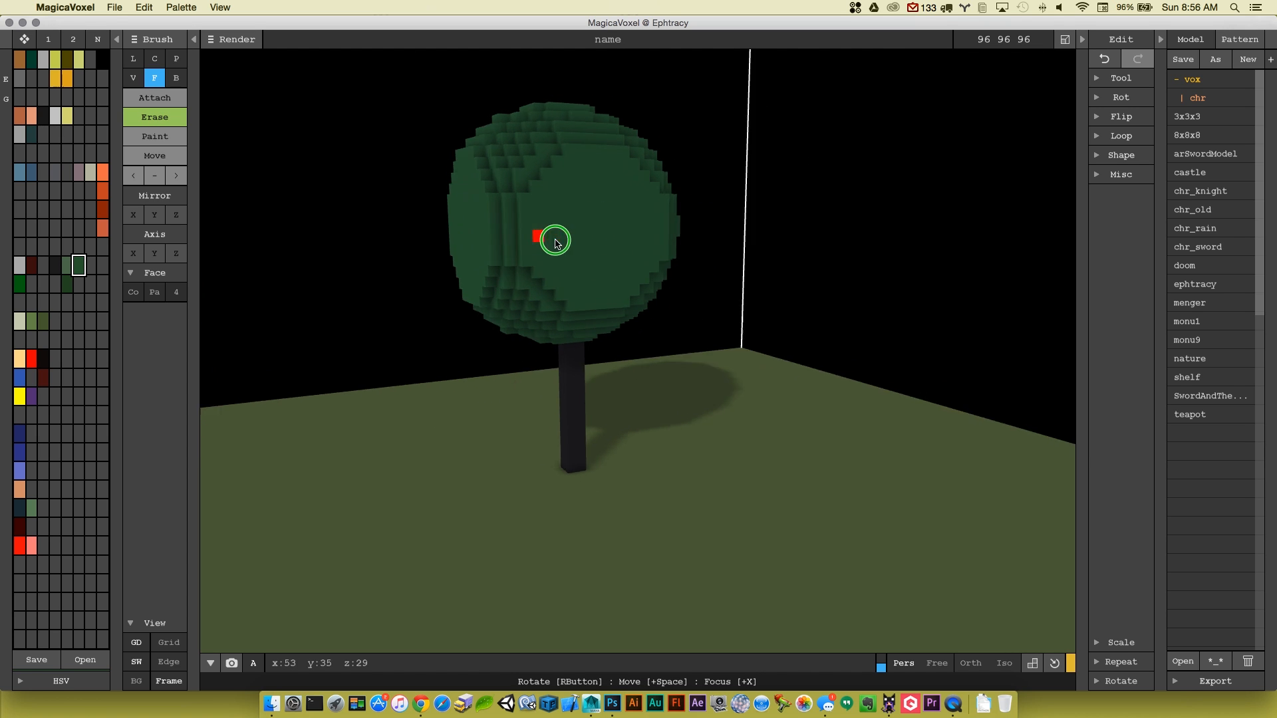
drag(553, 241, 617, 259)
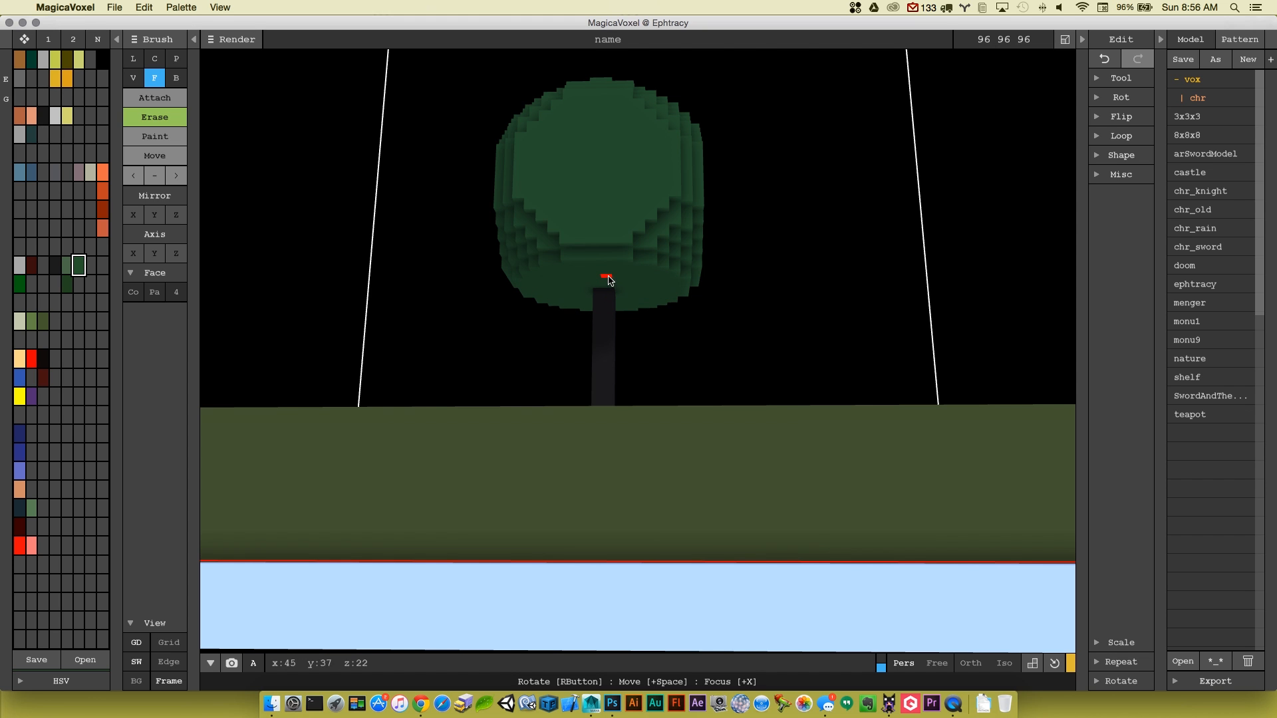
drag(607, 280, 597, 307)
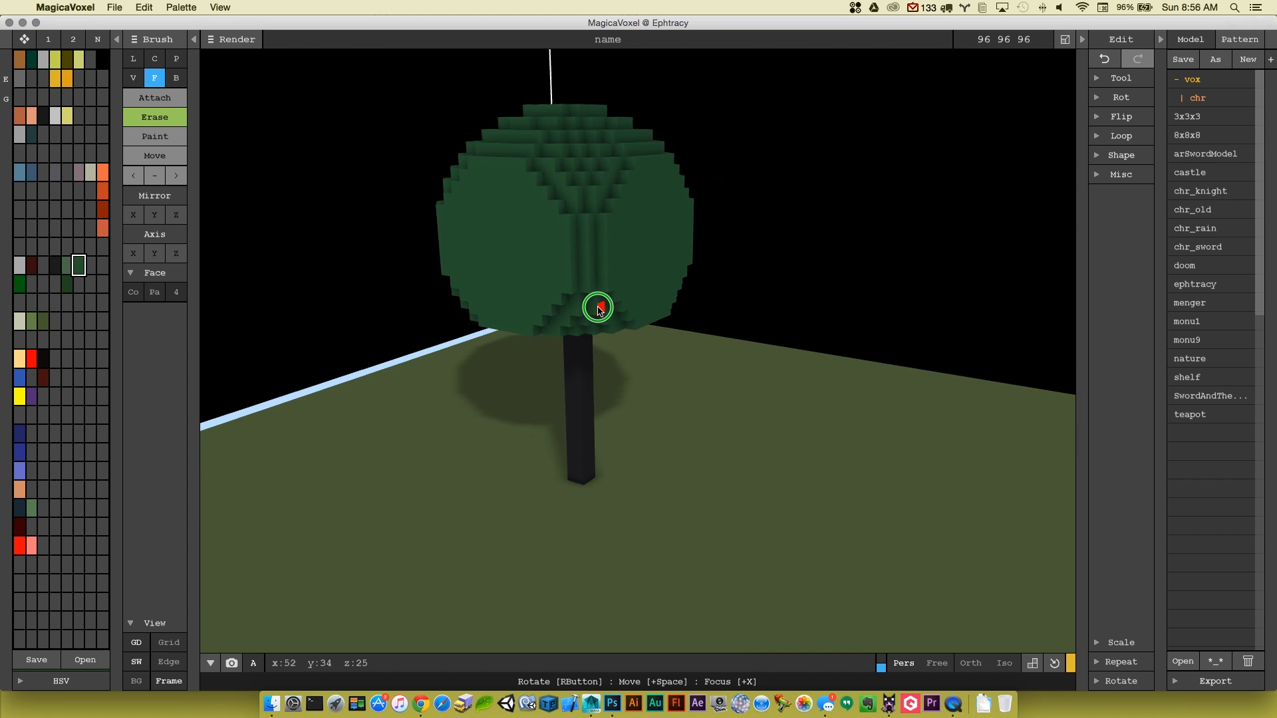
drag(598, 307, 644, 348)
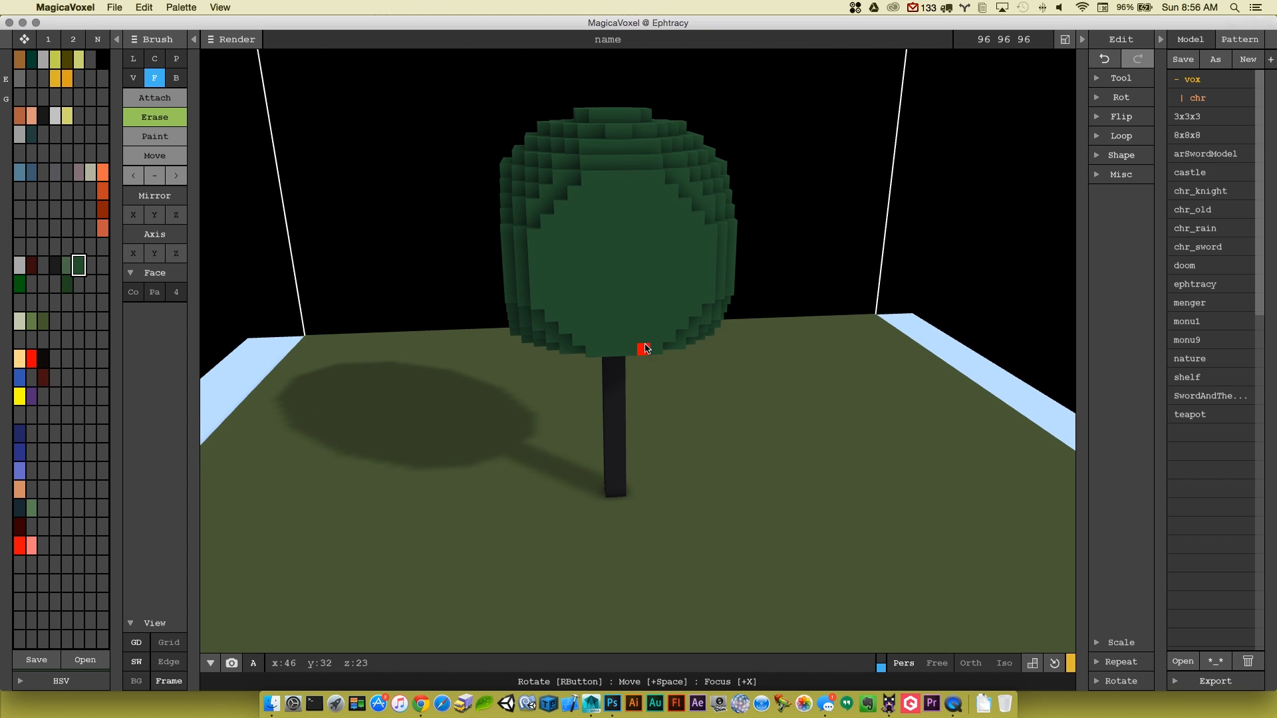
mouse_move(656, 347)
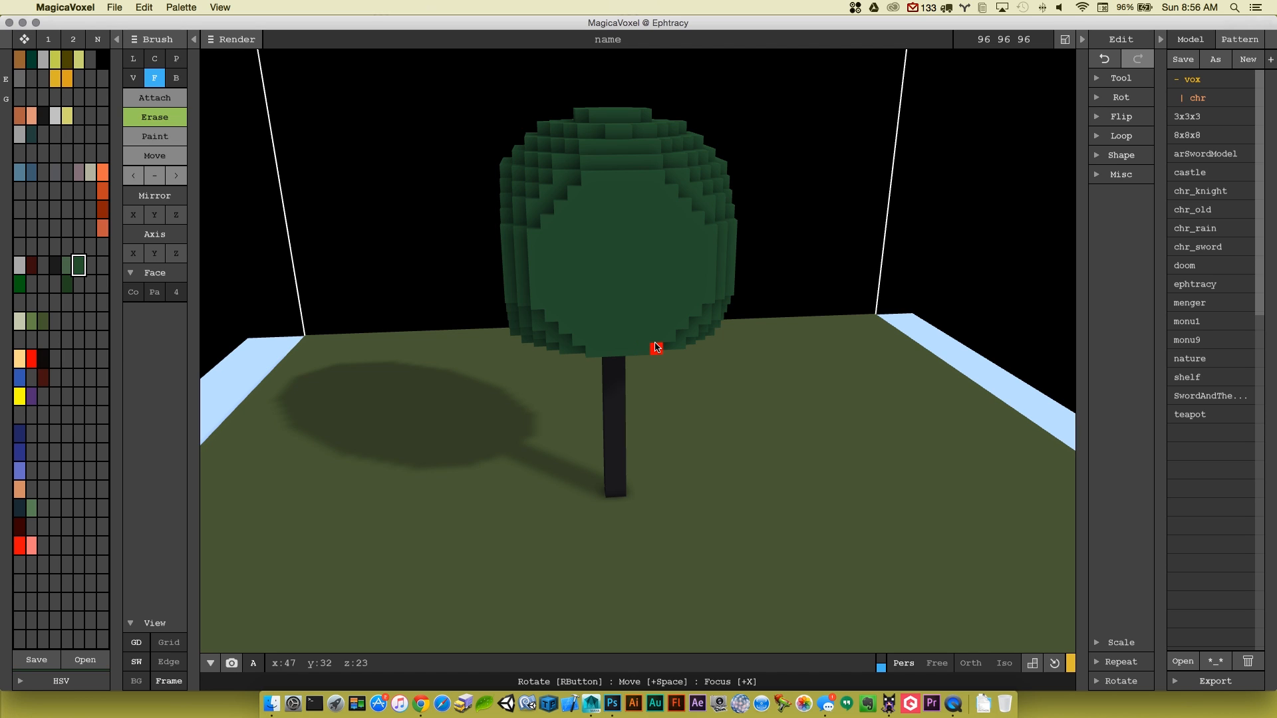
mouse_move(421, 149)
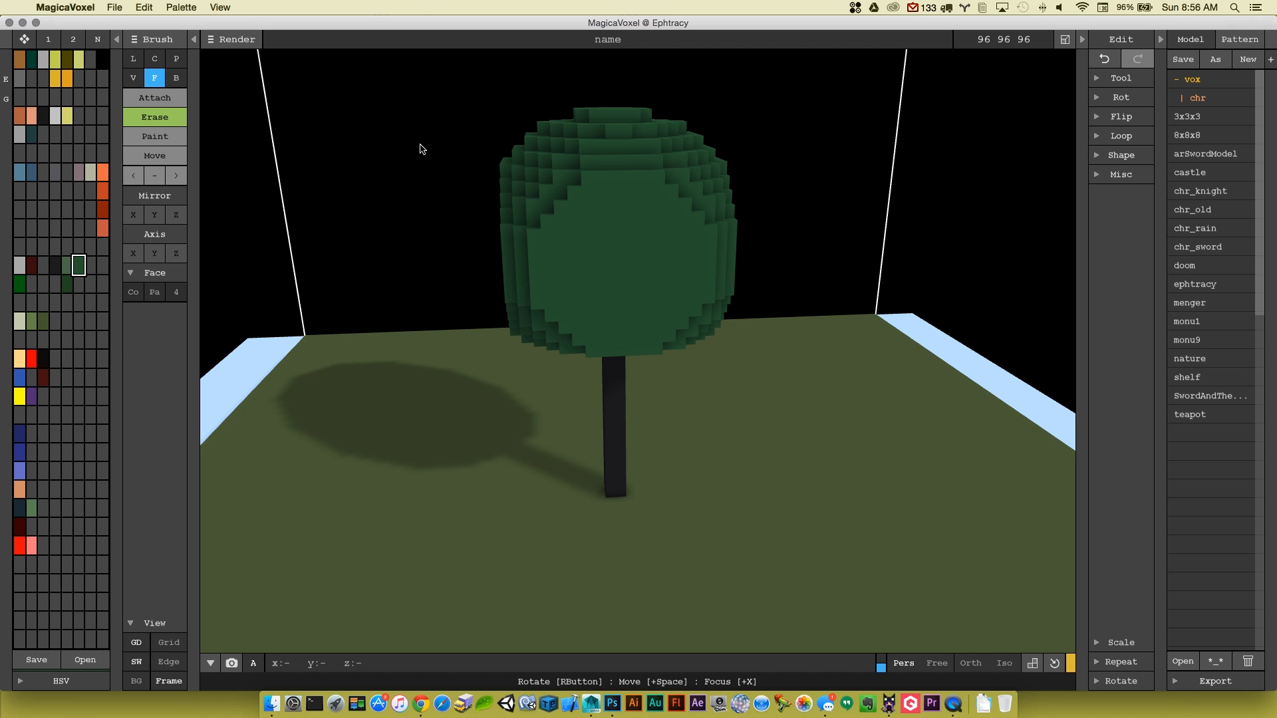
- Paint dark and lighter green patches over the canopy with a size-15 sphere brush
click(155, 135)
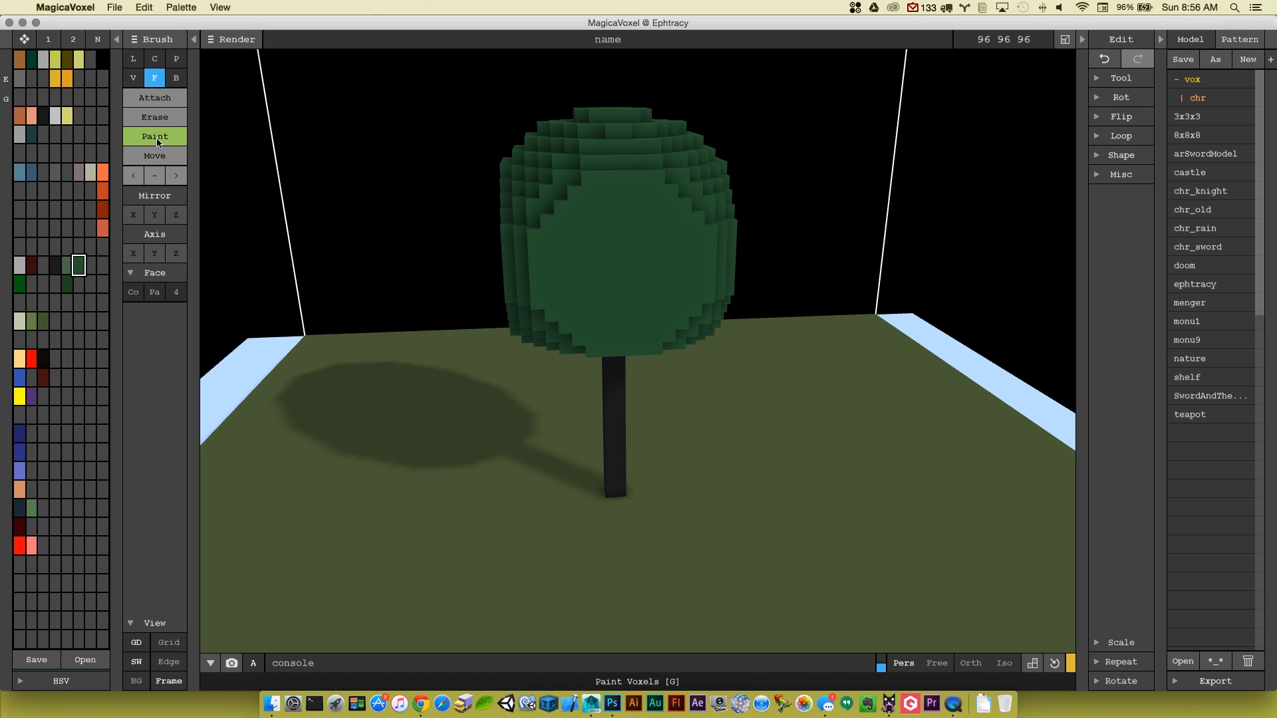
mouse_move(133, 77)
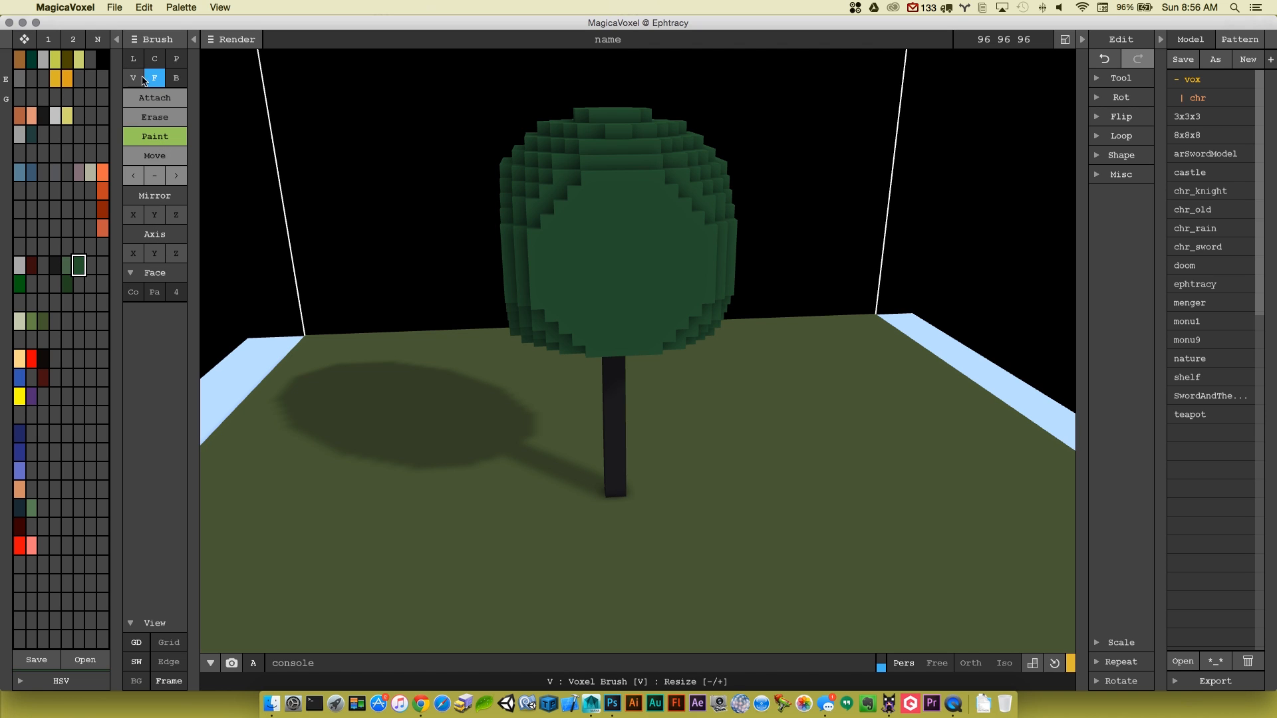
click(133, 77)
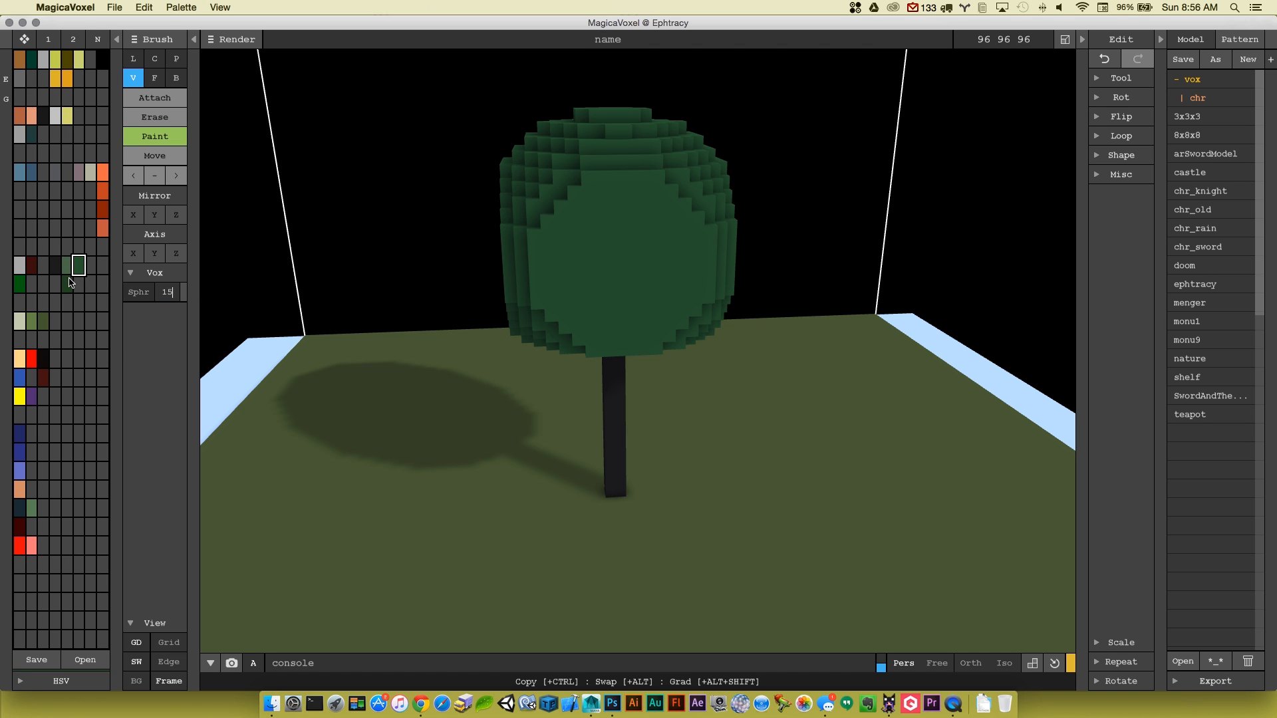
click(699, 159)
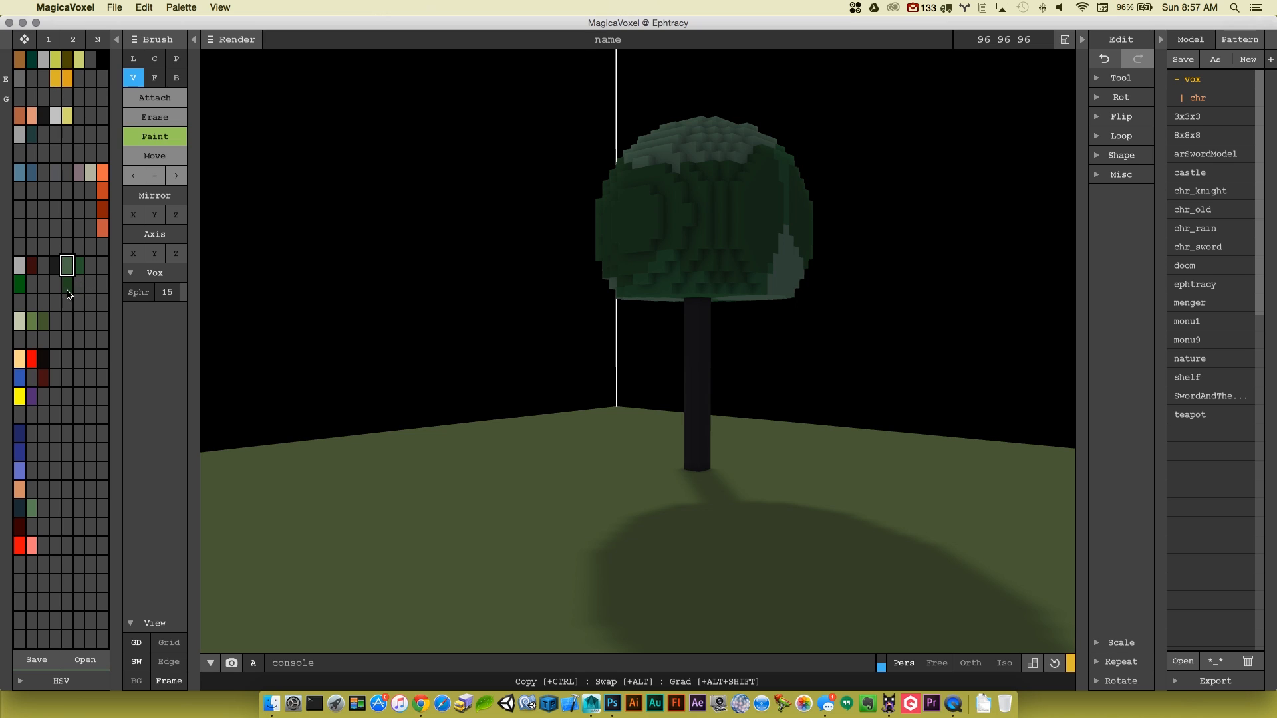
click(66, 281)
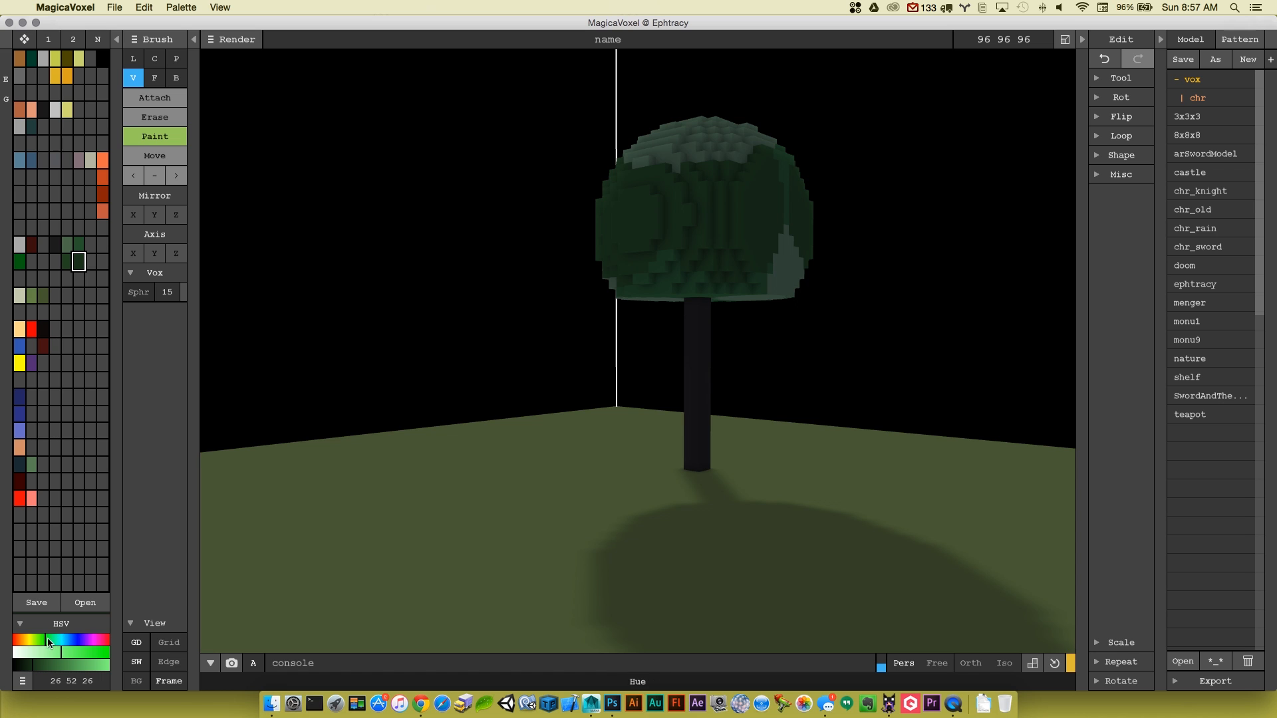
- Darken the canopy's underside and paint broad pale-green highlights across its top
click(101, 654)
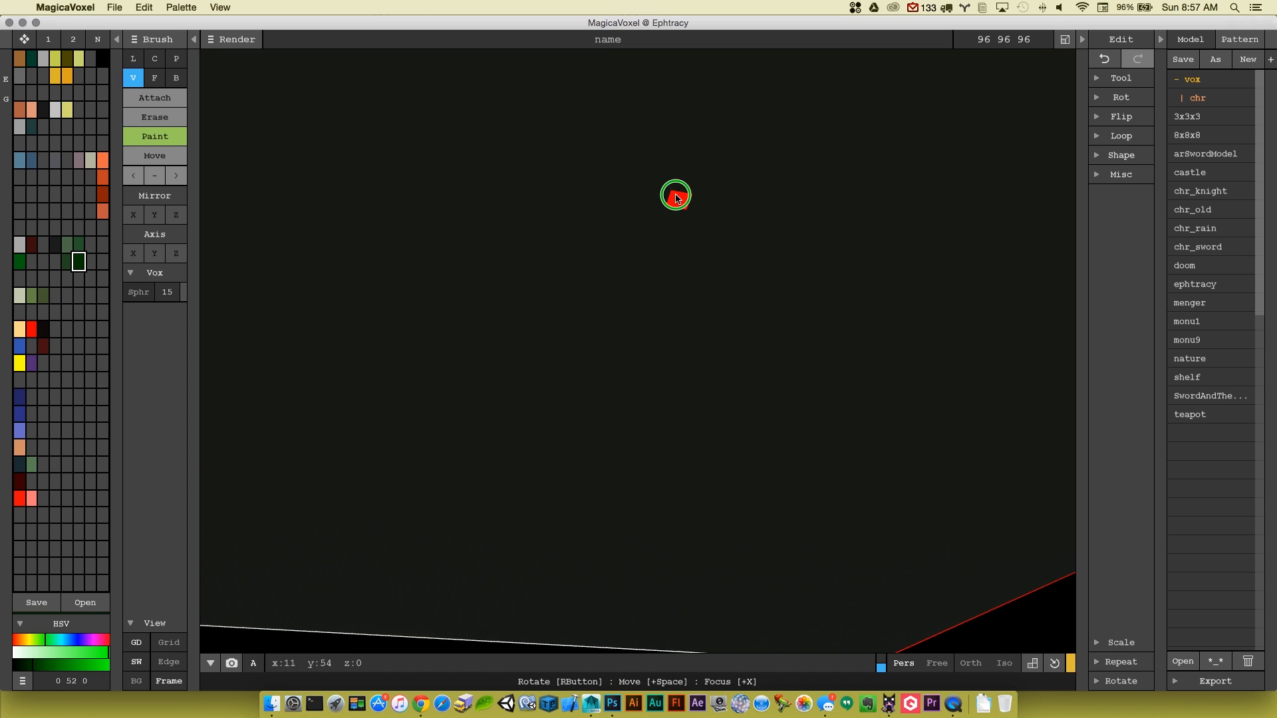
drag(676, 198, 682, 250)
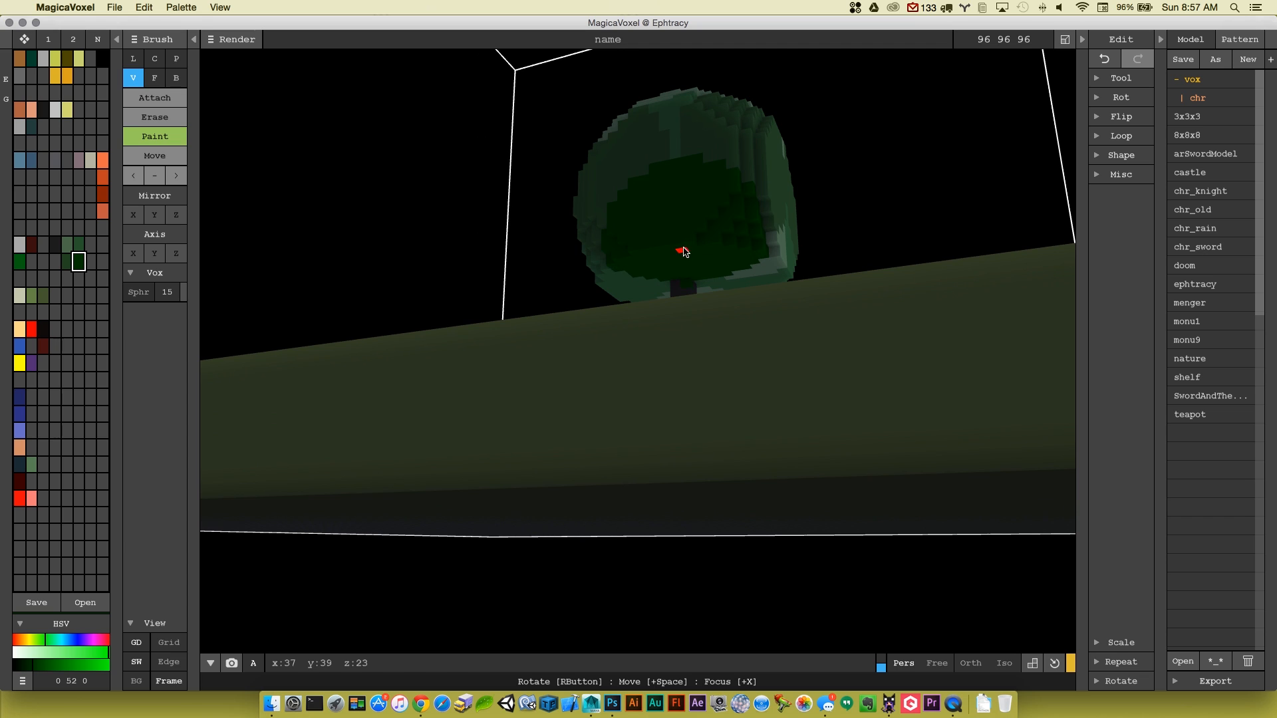
drag(682, 252, 673, 291)
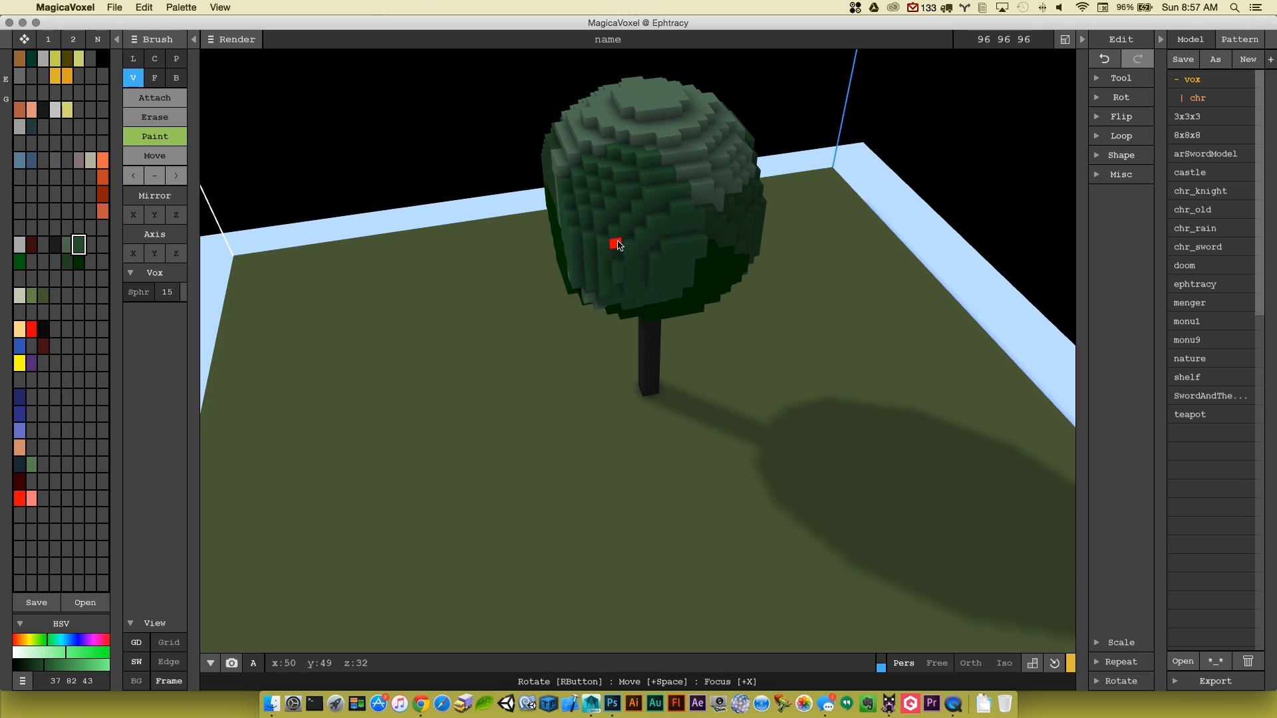
drag(614, 245, 644, 231)
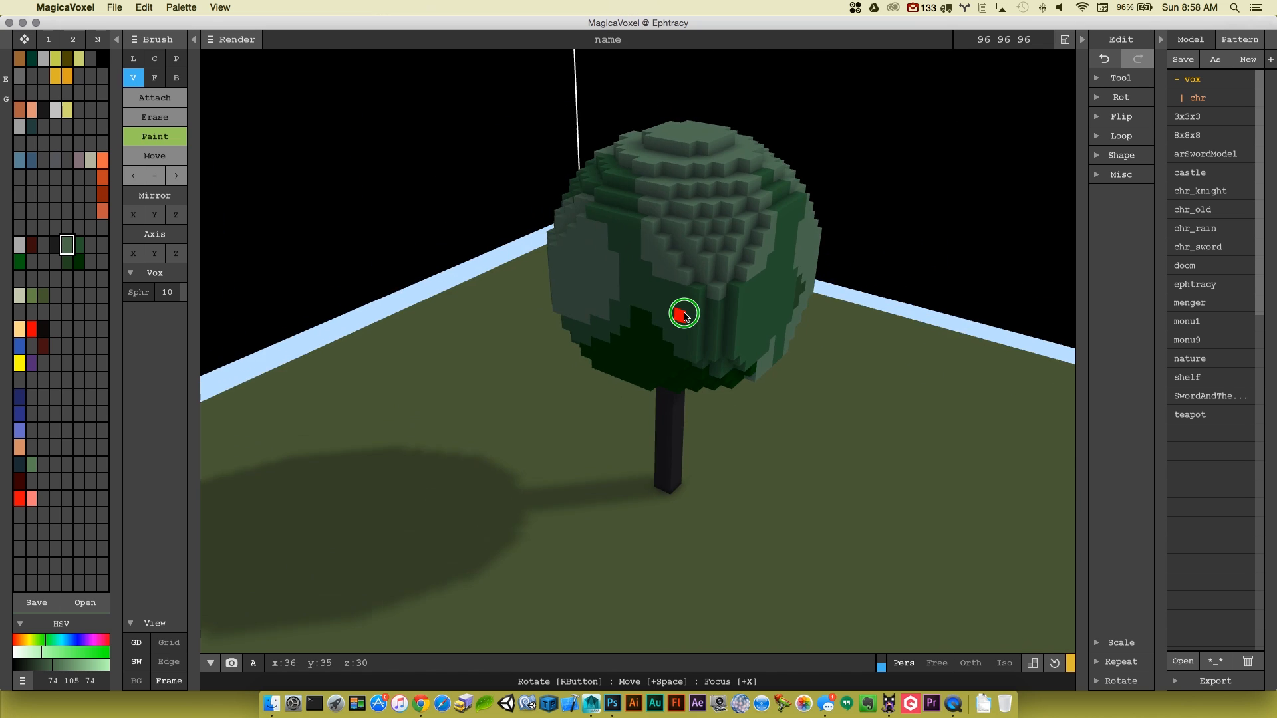
drag(684, 315, 605, 295)
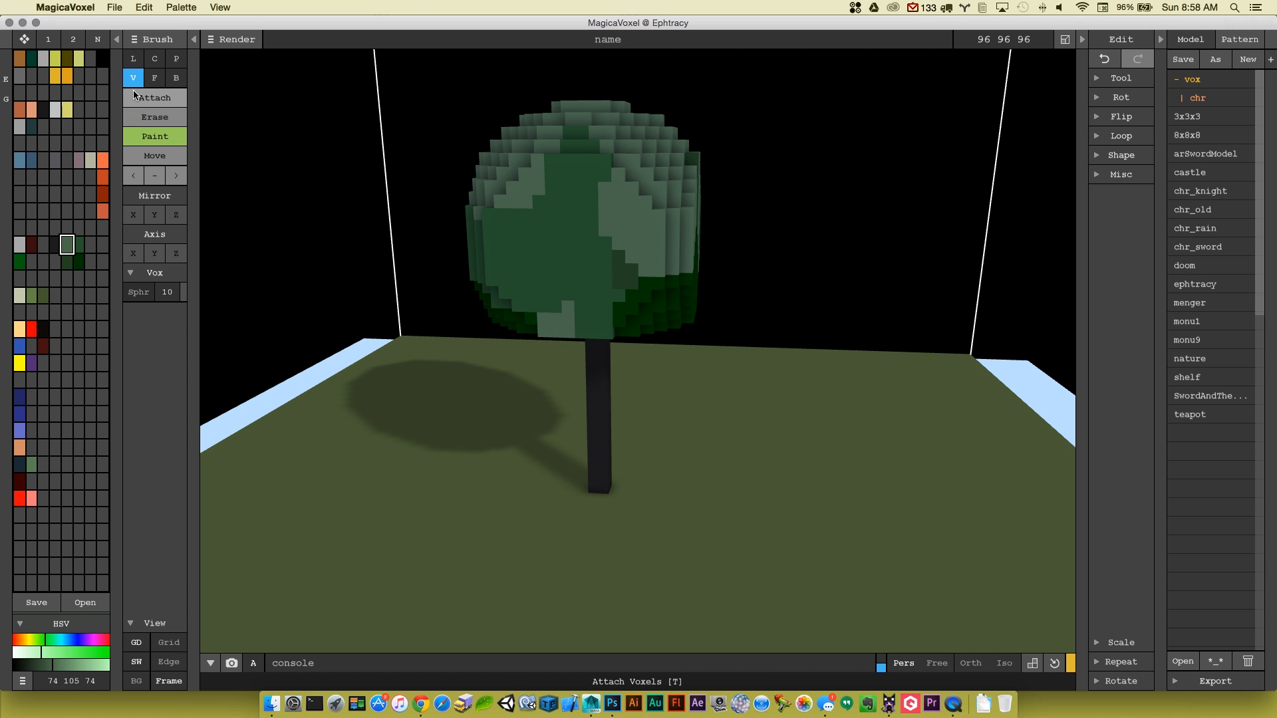
- Erase straight-line notches across the canopy surface to make it jagged and leafy
click(132, 58)
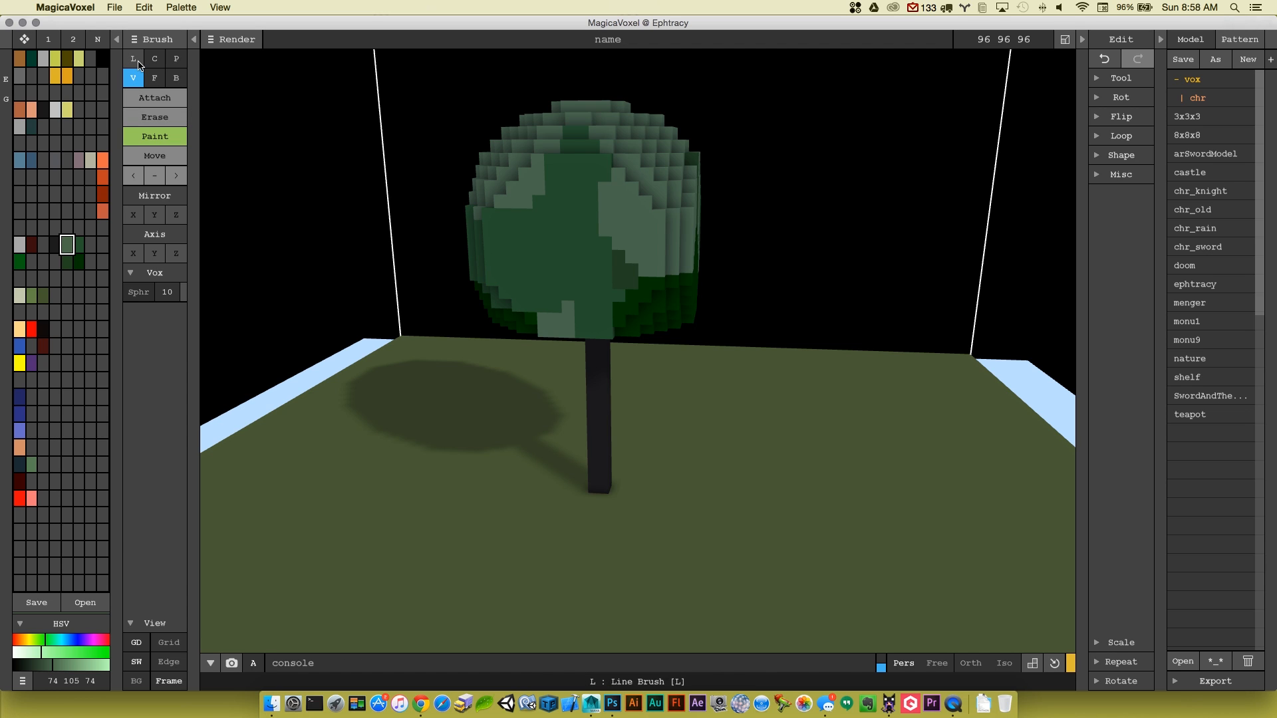
click(132, 59)
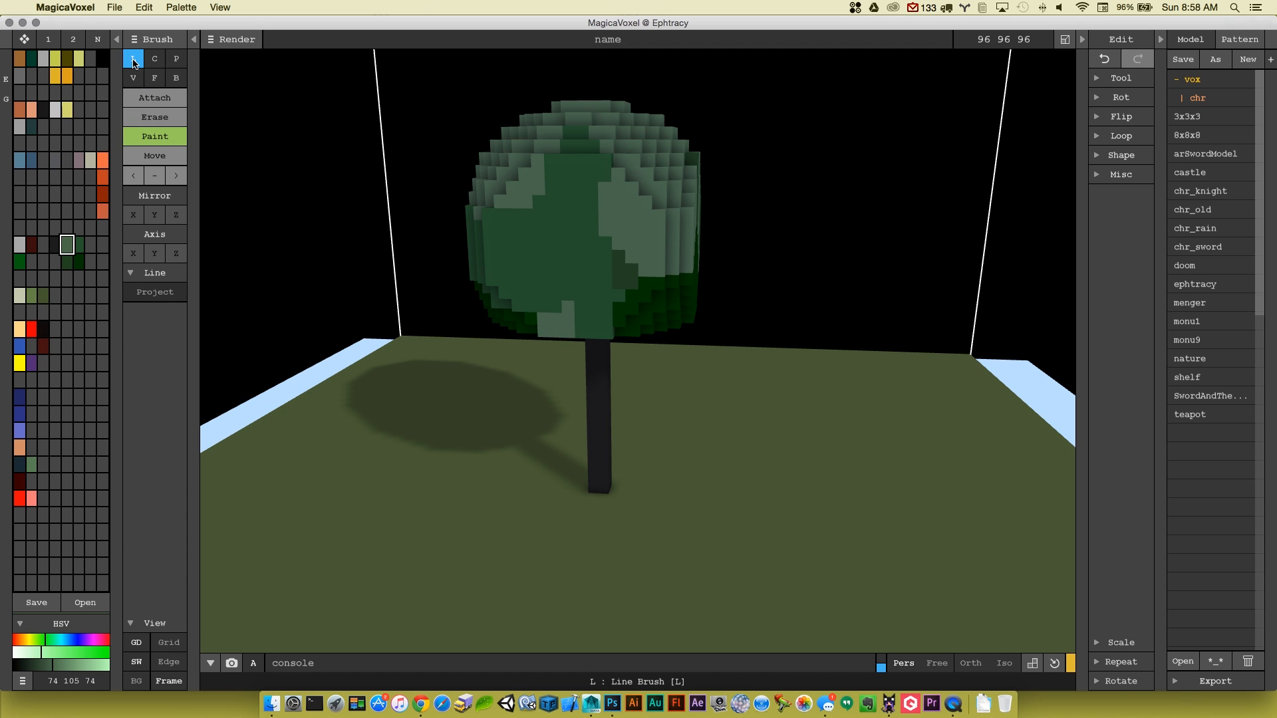
click(154, 117)
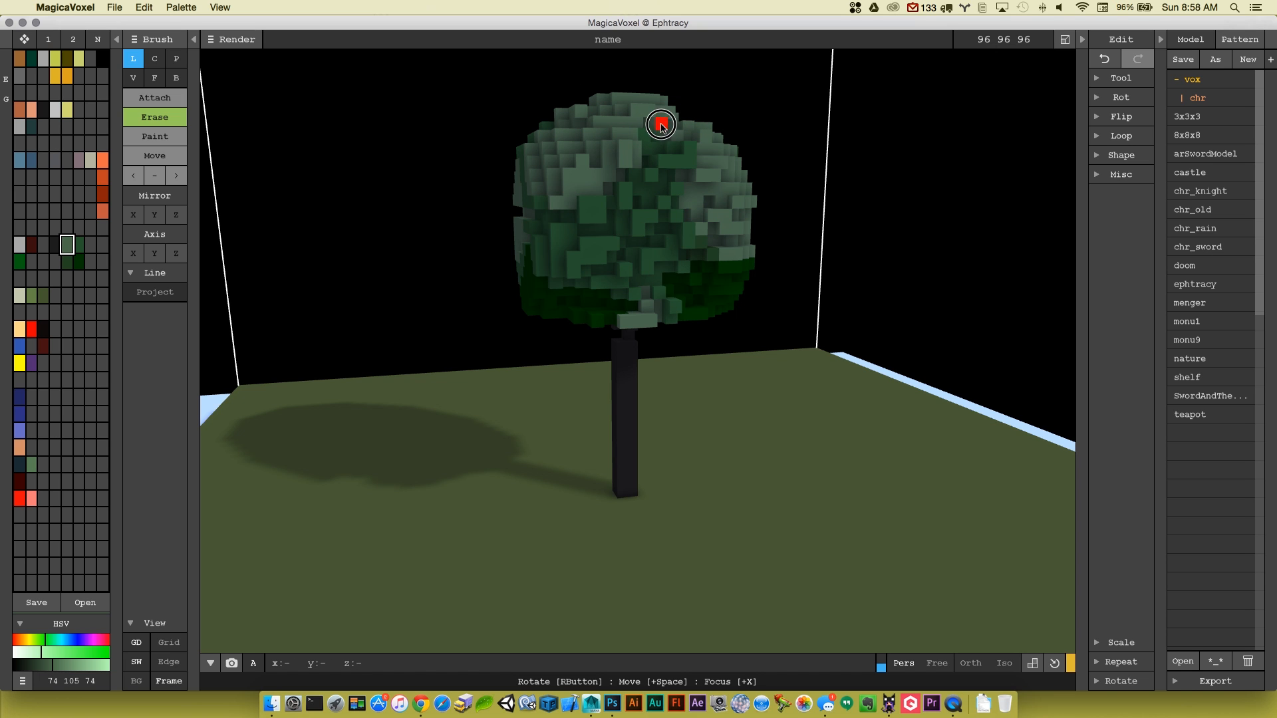
drag(660, 124, 644, 279)
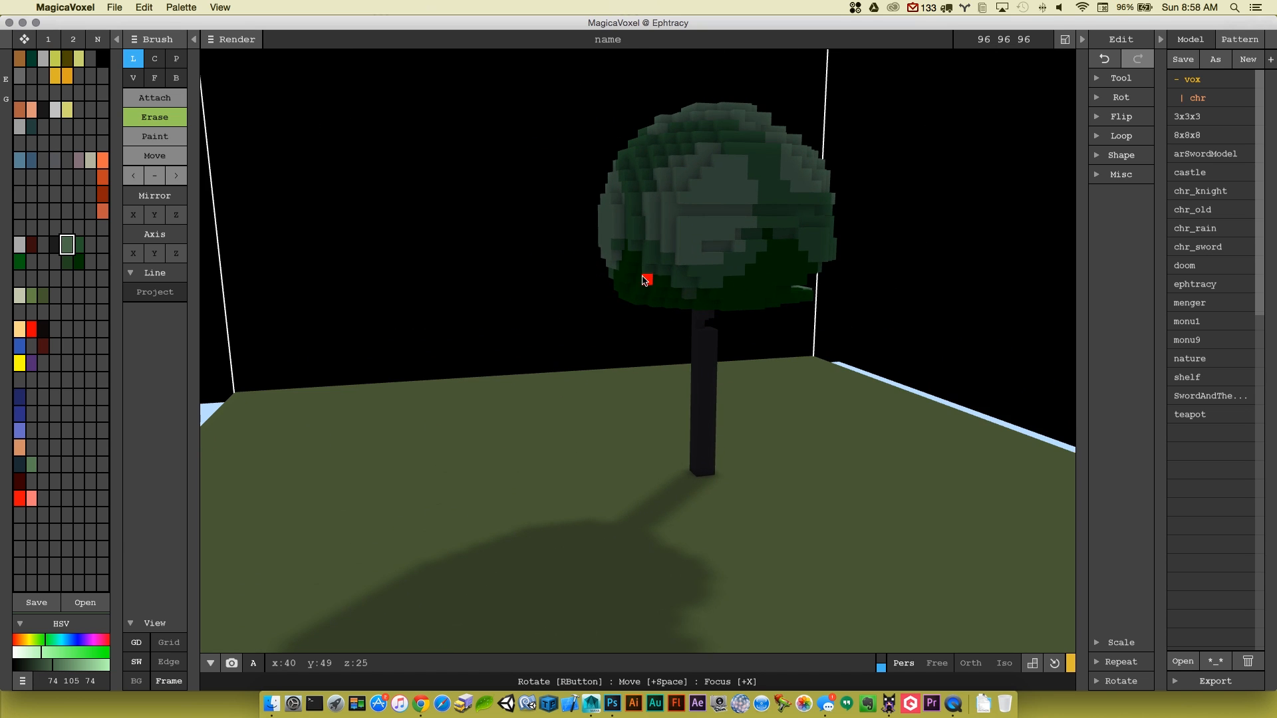
mouse_move(673, 296)
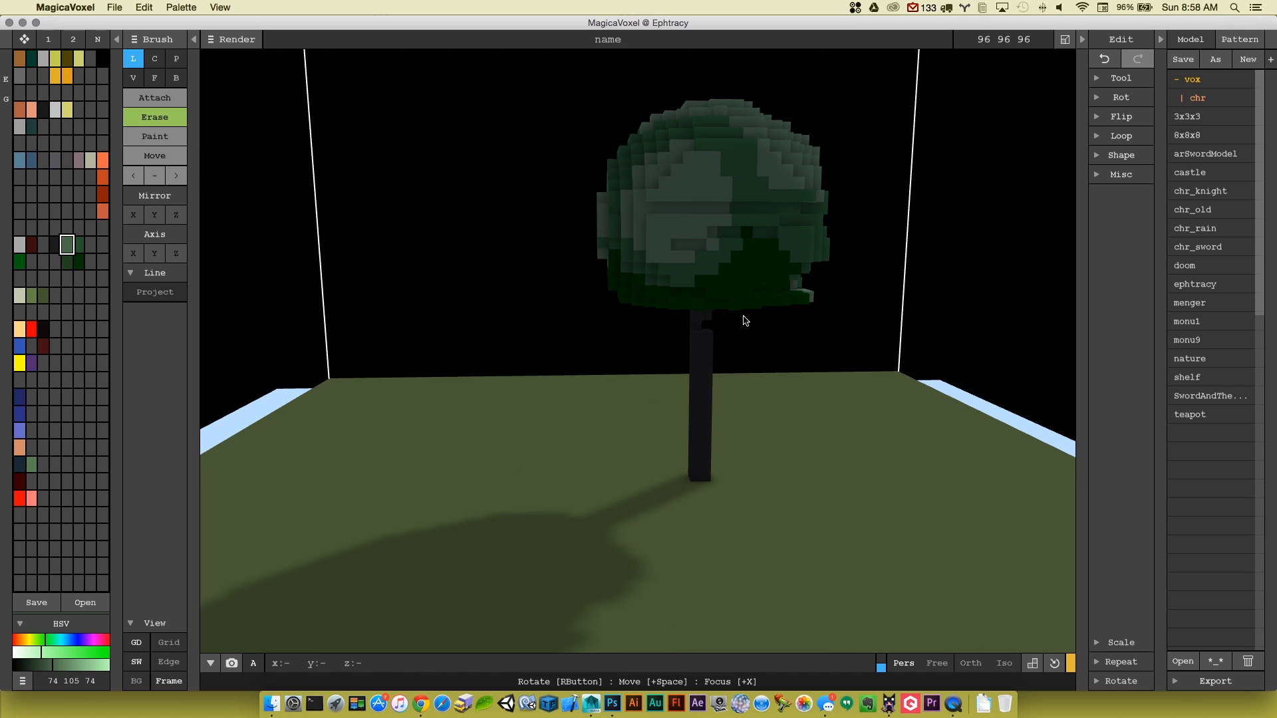
drag(742, 321, 633, 269)
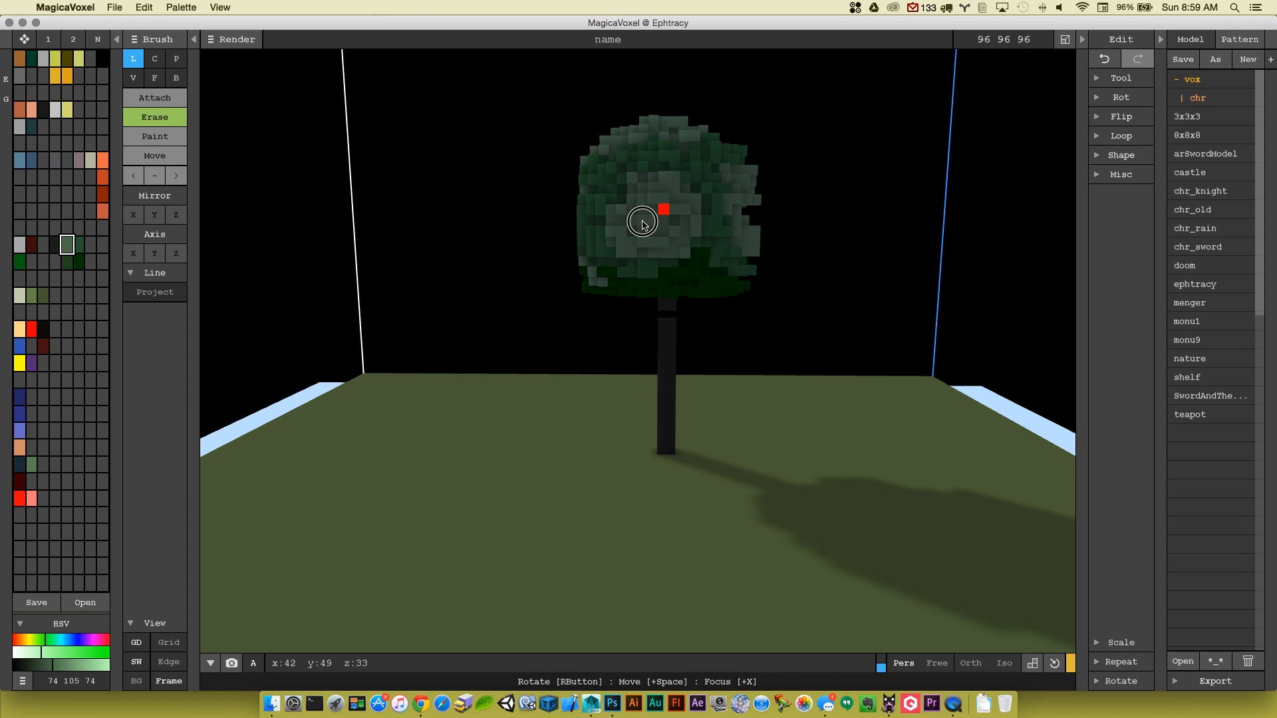
mouse_move(648, 137)
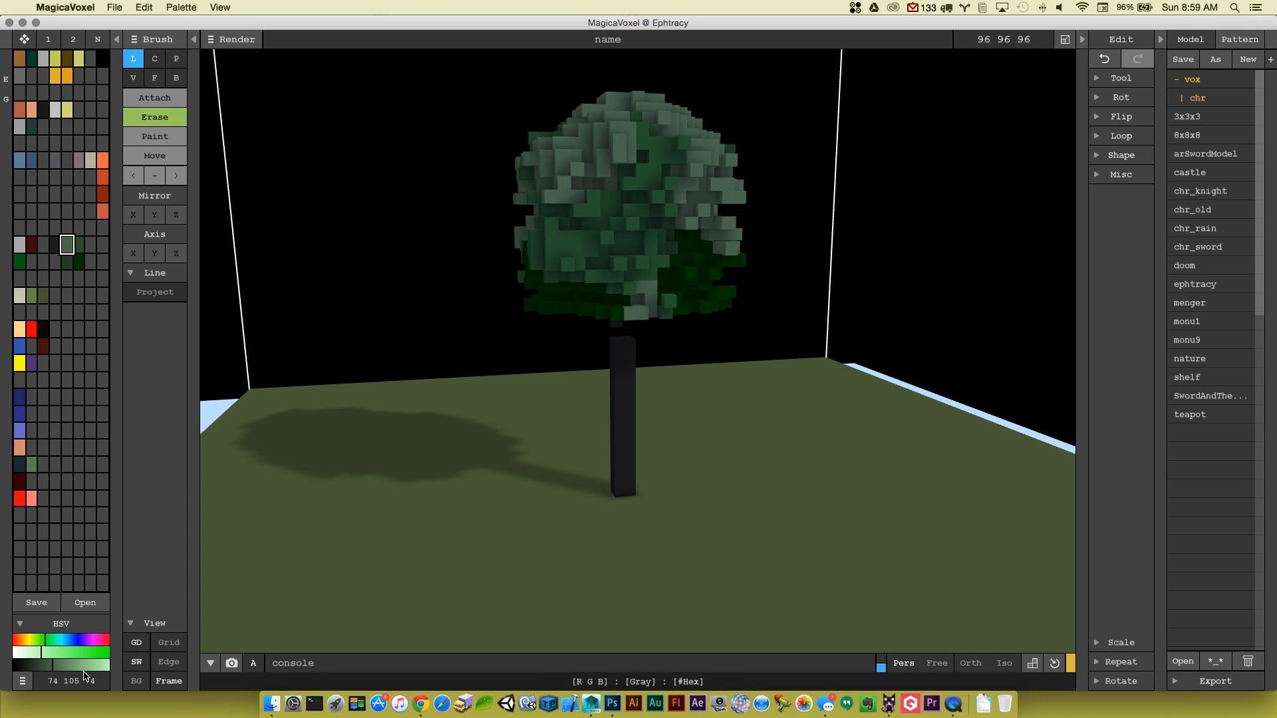
- Raise the saturation of the canopy's green swatches with the HSV sliders
drag(84, 660, 84, 659)
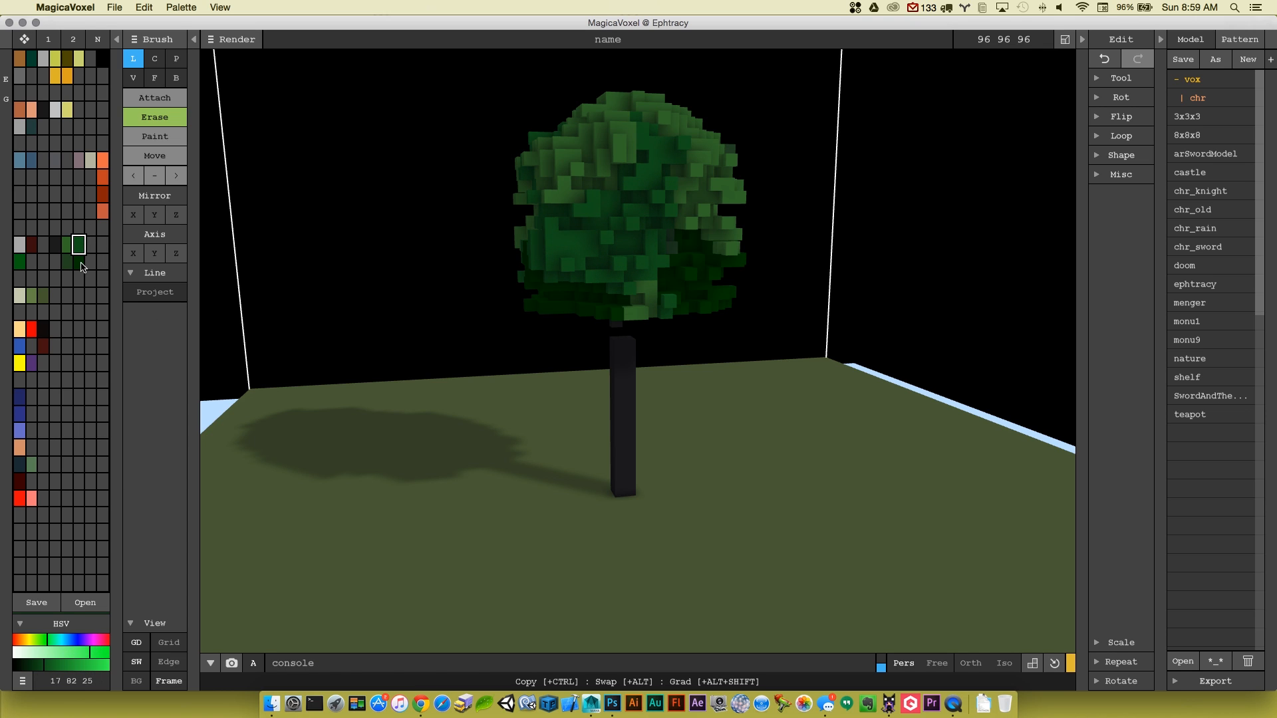
drag(48, 667, 48, 666)
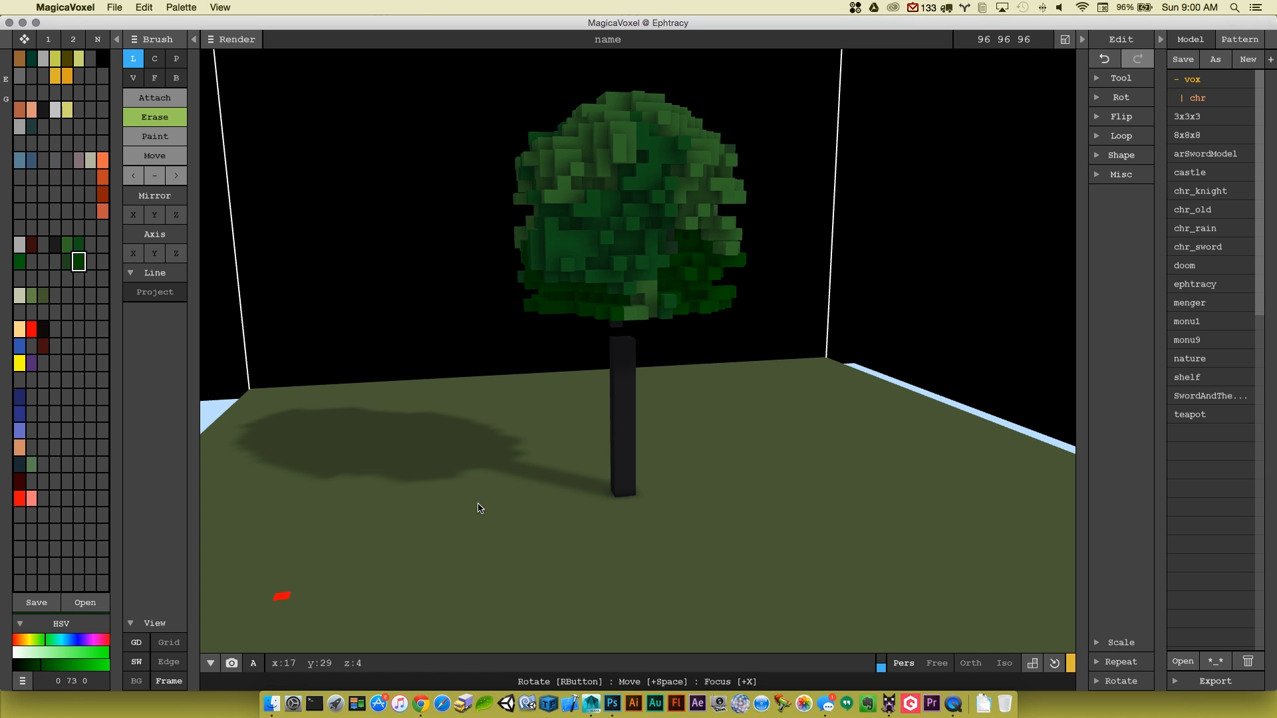
drag(477, 508, 624, 340)
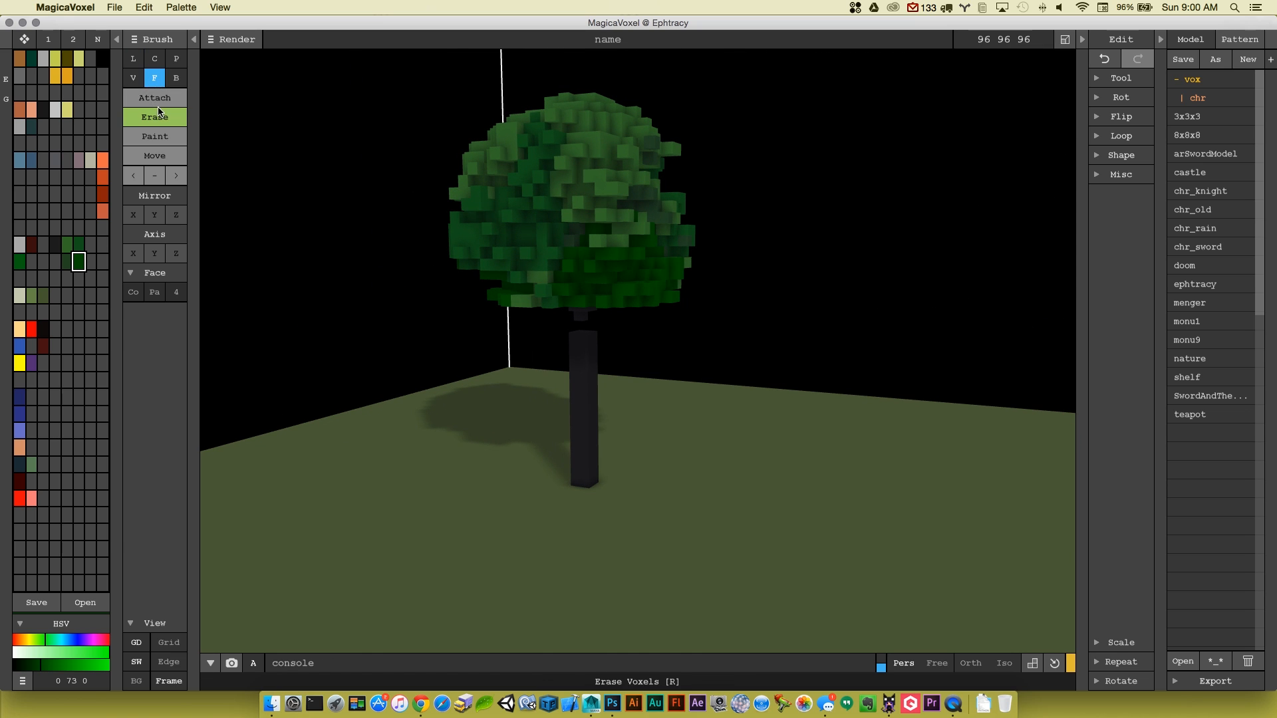
- Extrude and erase trunk faces to give it stepped bulges and notches
click(154, 98)
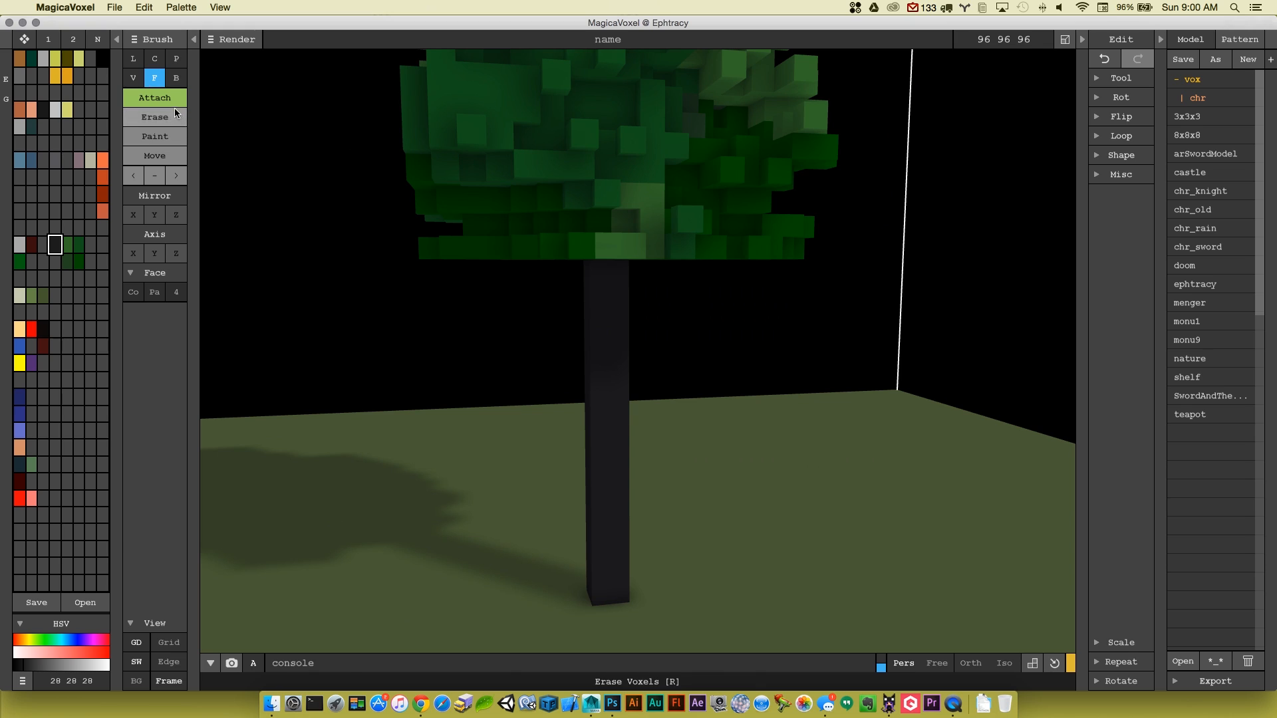
click(133, 77)
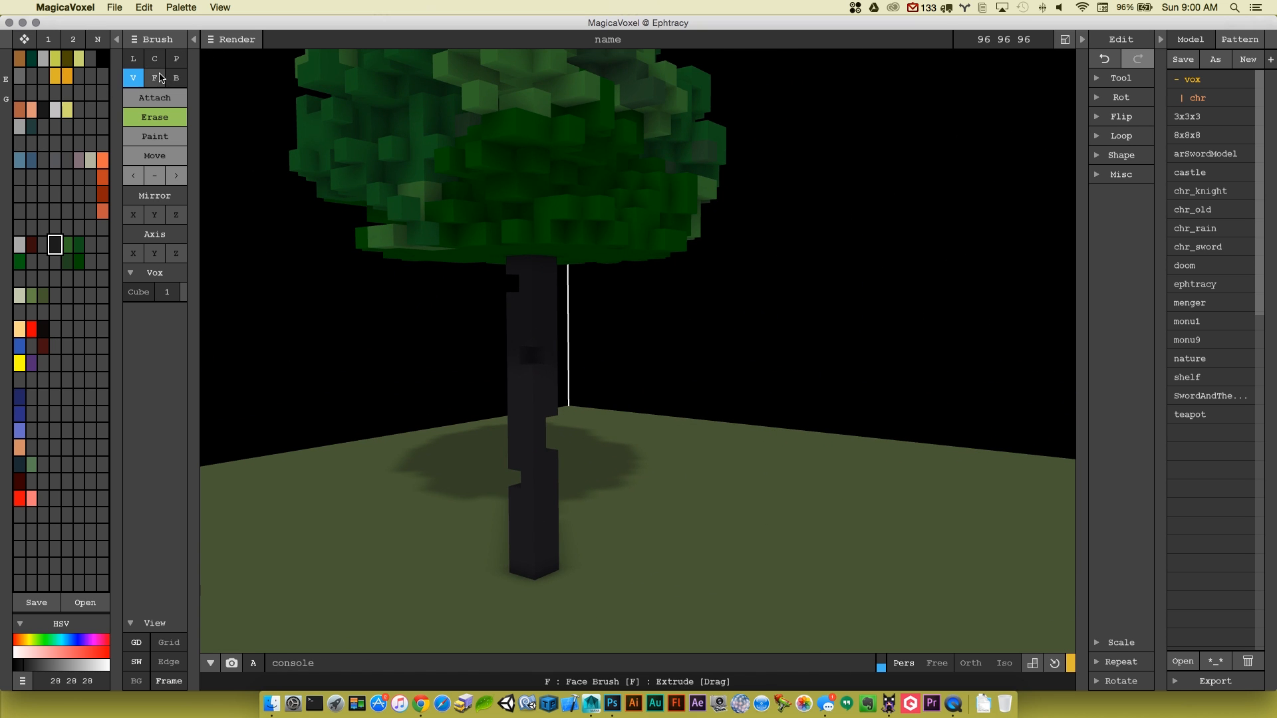
- Shape a small stepped branch at the trunk top by alternately attaching and erasing single voxels
click(133, 78)
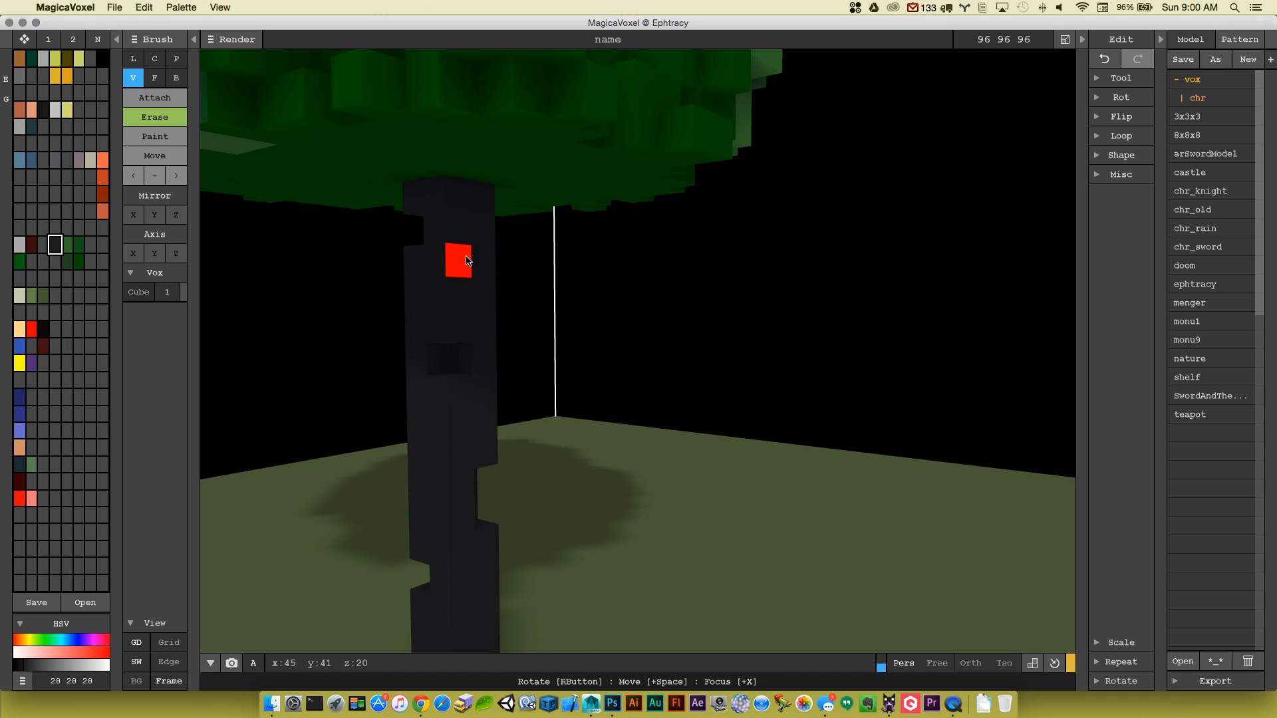
click(154, 97)
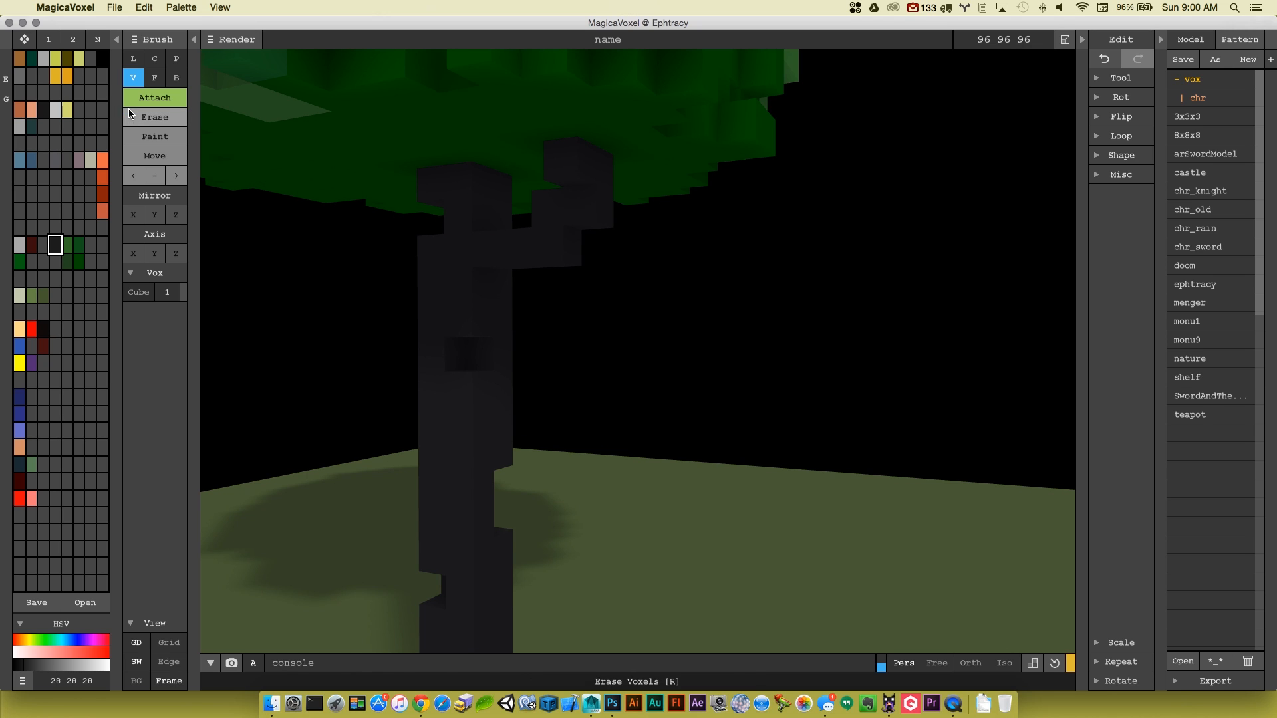
click(154, 117)
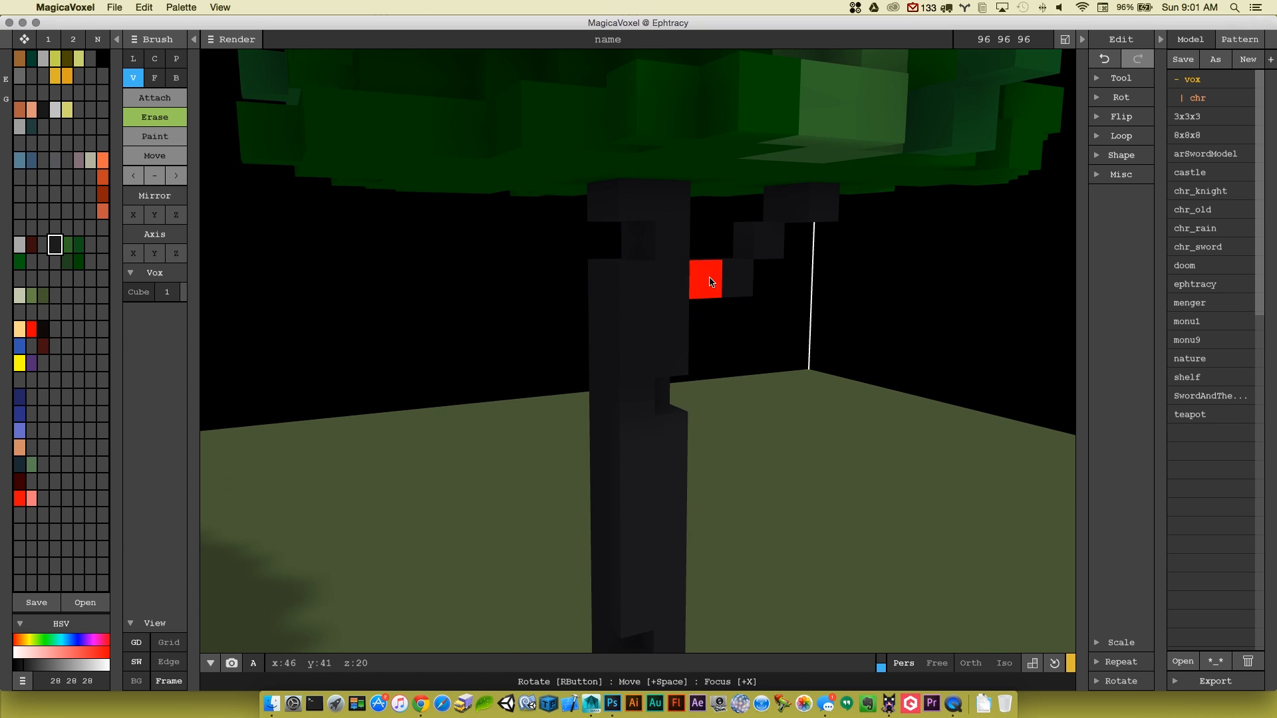
click(154, 98)
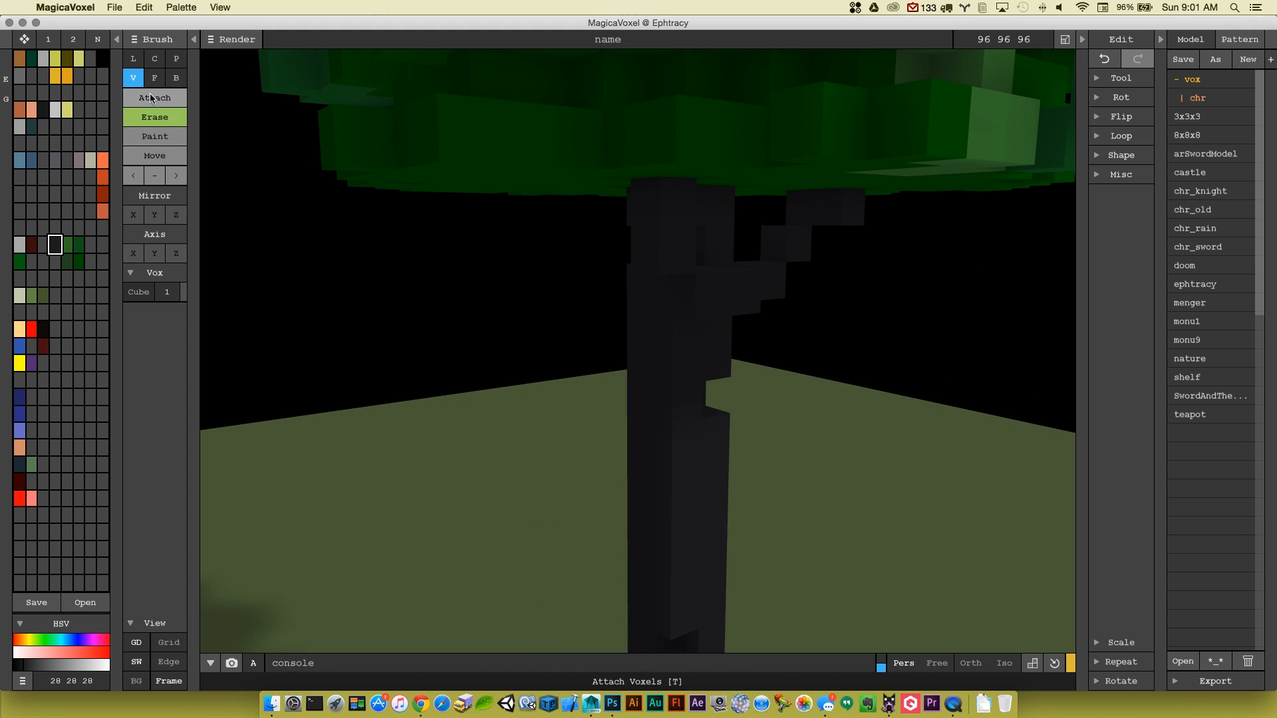
click(154, 97)
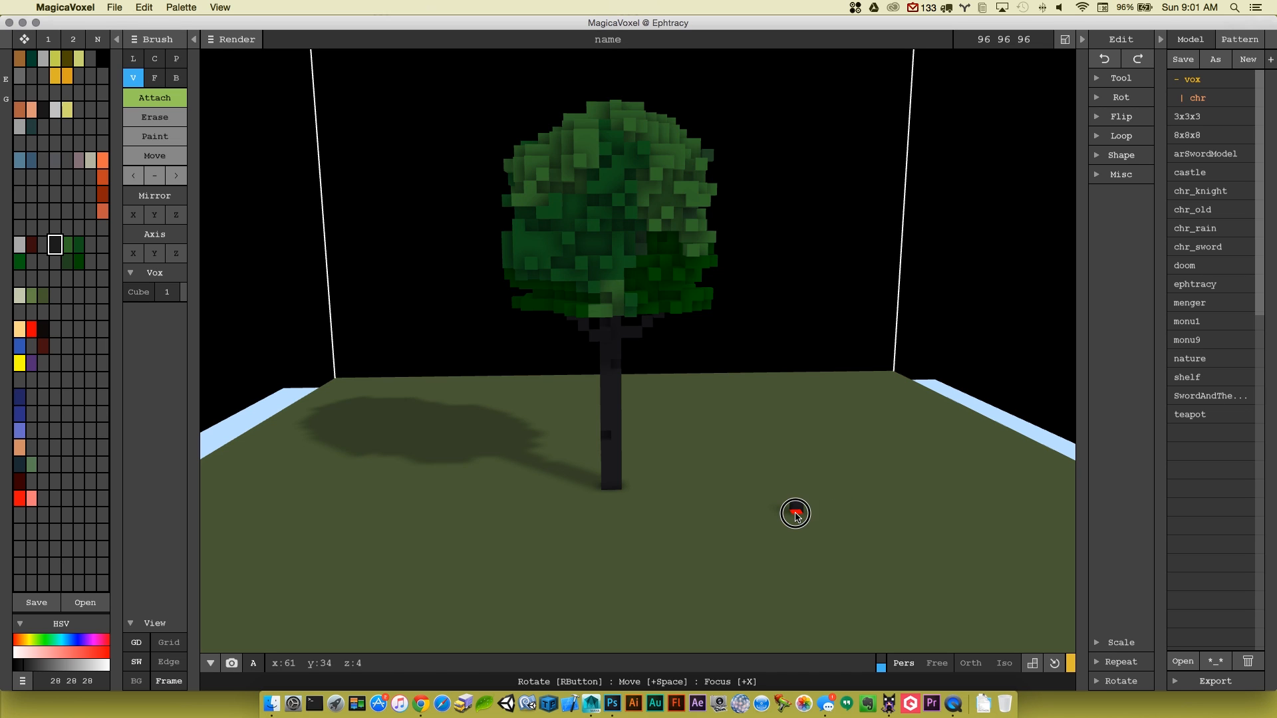
- Place a block on the ground right of the tree and extrude it into a tall trunk
click(797, 513)
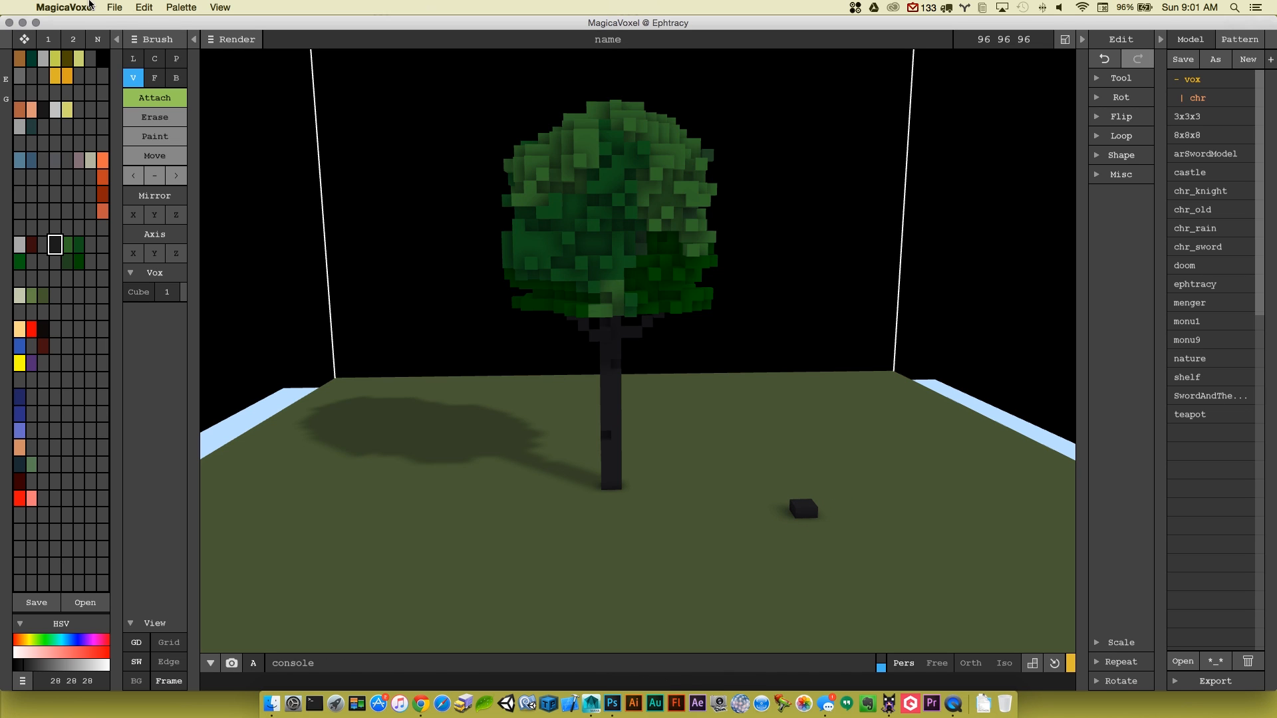
click(155, 77)
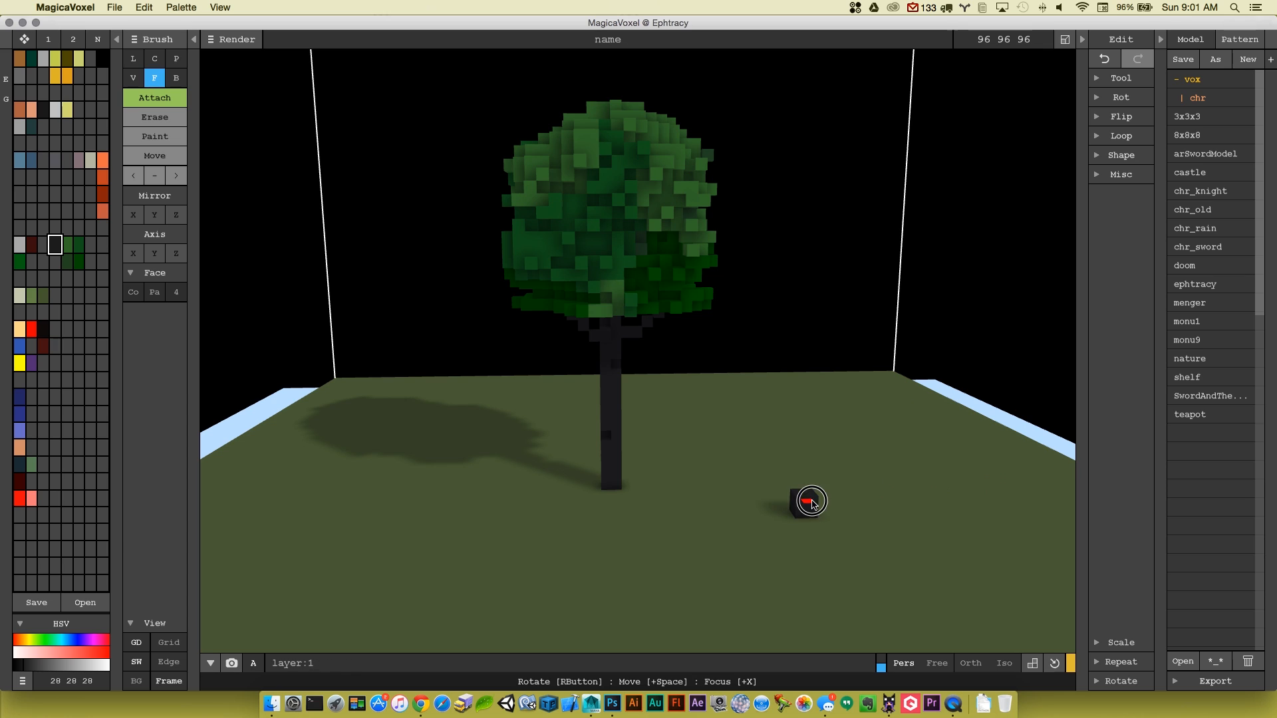
drag(807, 501, 807, 237)
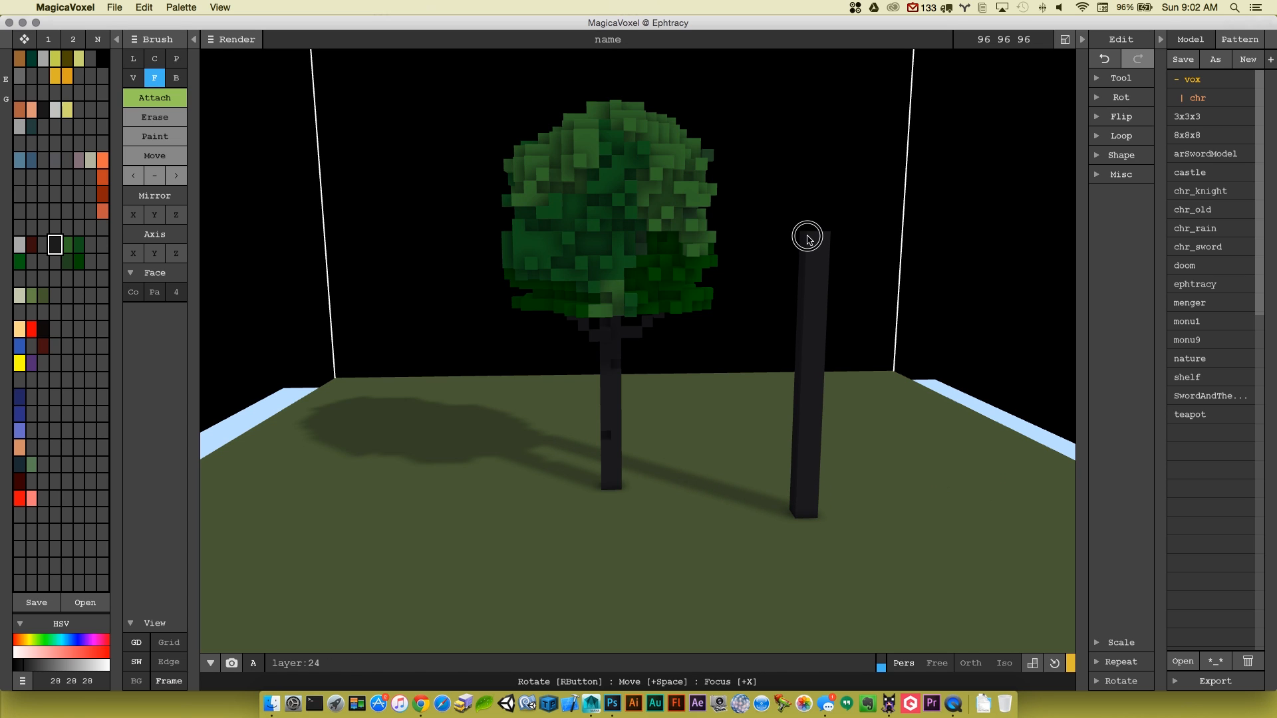
- Stack green spheres of decreasing size on the trunk to form an elongated canopy
click(154, 78)
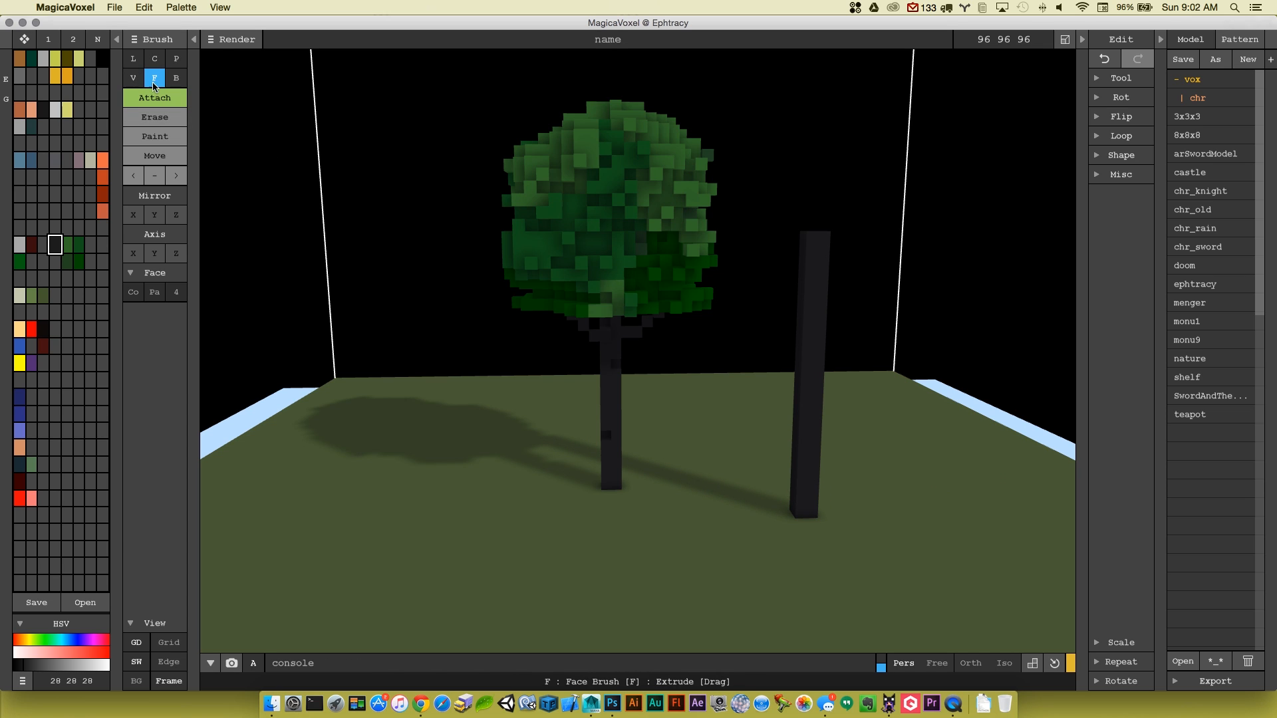
click(133, 78)
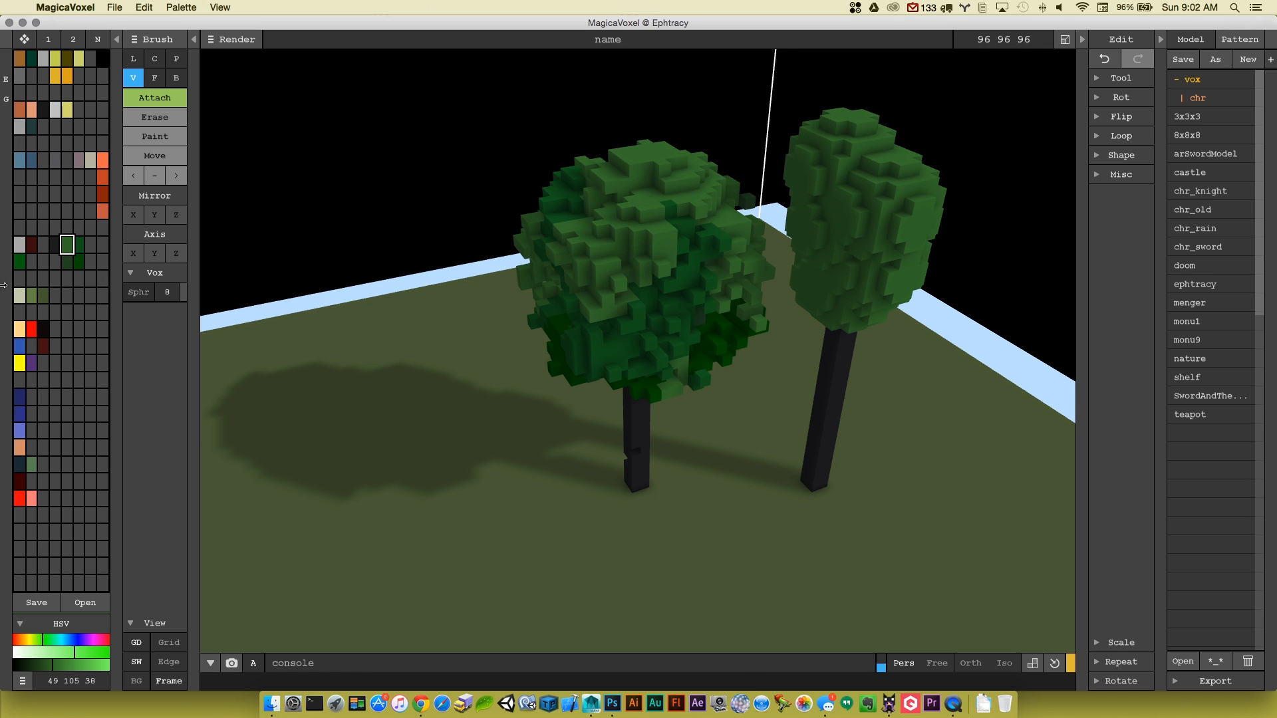
click(167, 291)
text(5)
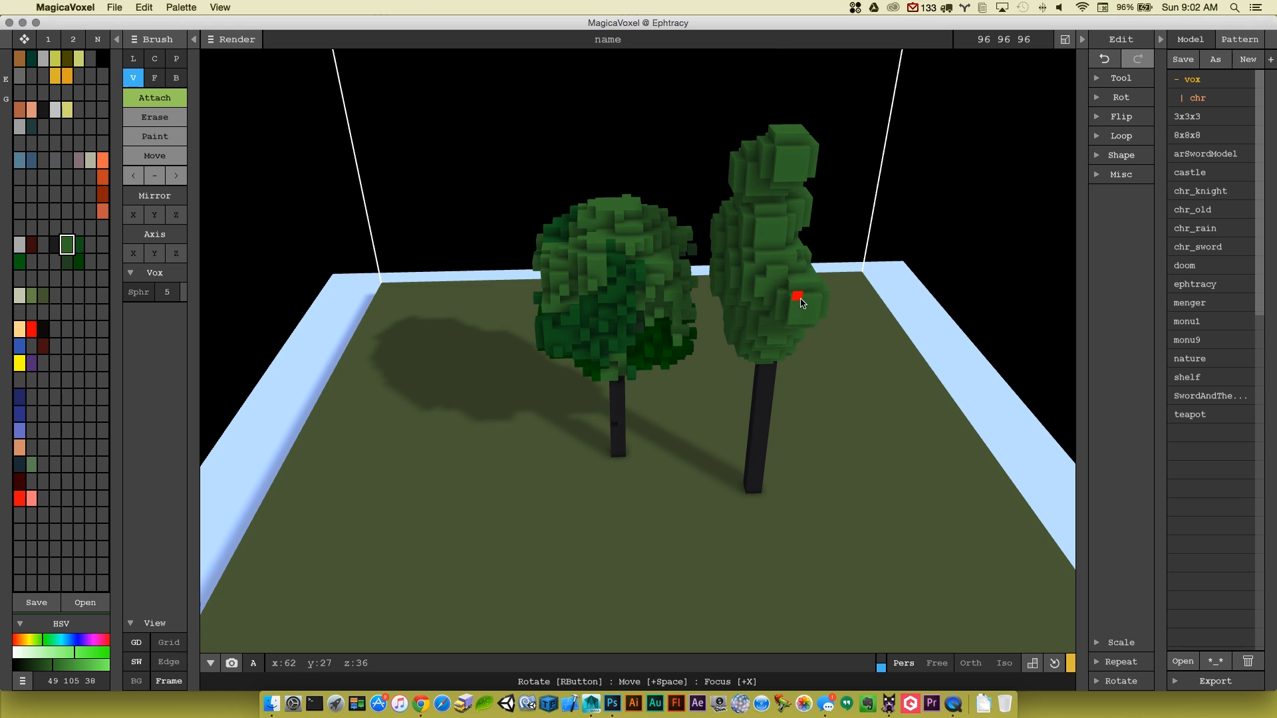
drag(798, 304, 542, 166)
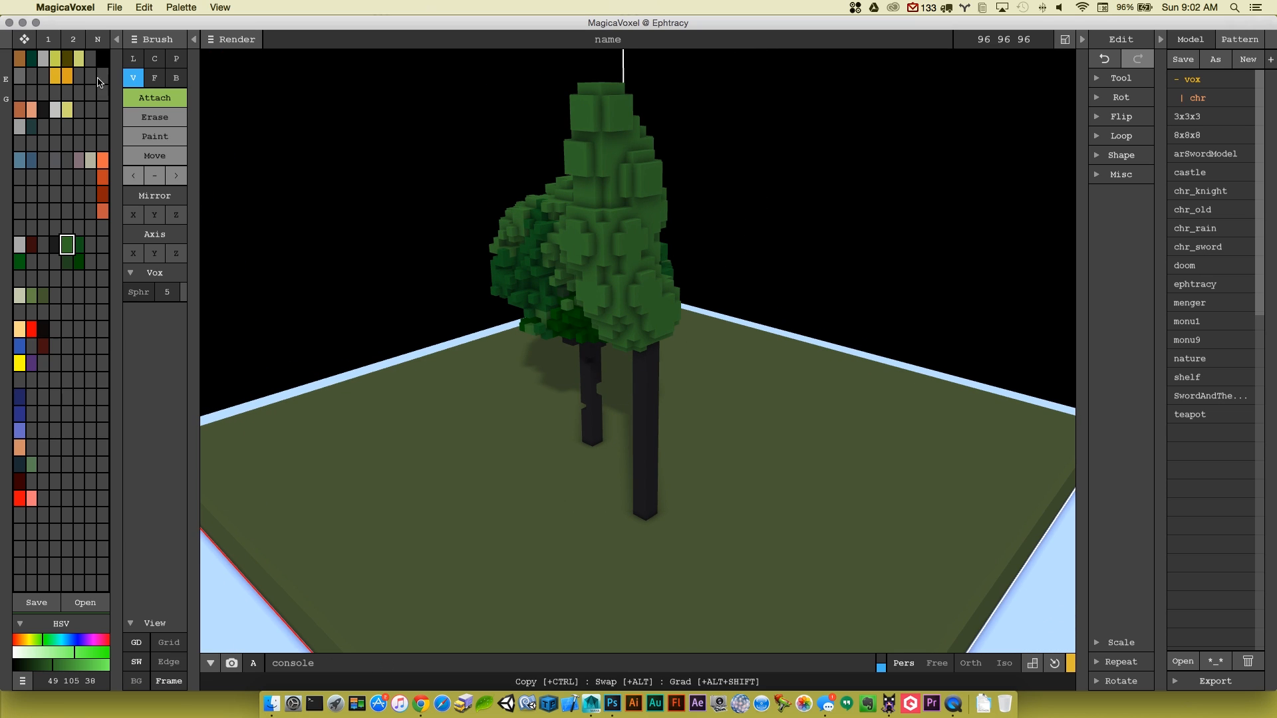
- Paint darker green sphere patches over the tall tree's foliage for mottled shading
click(133, 57)
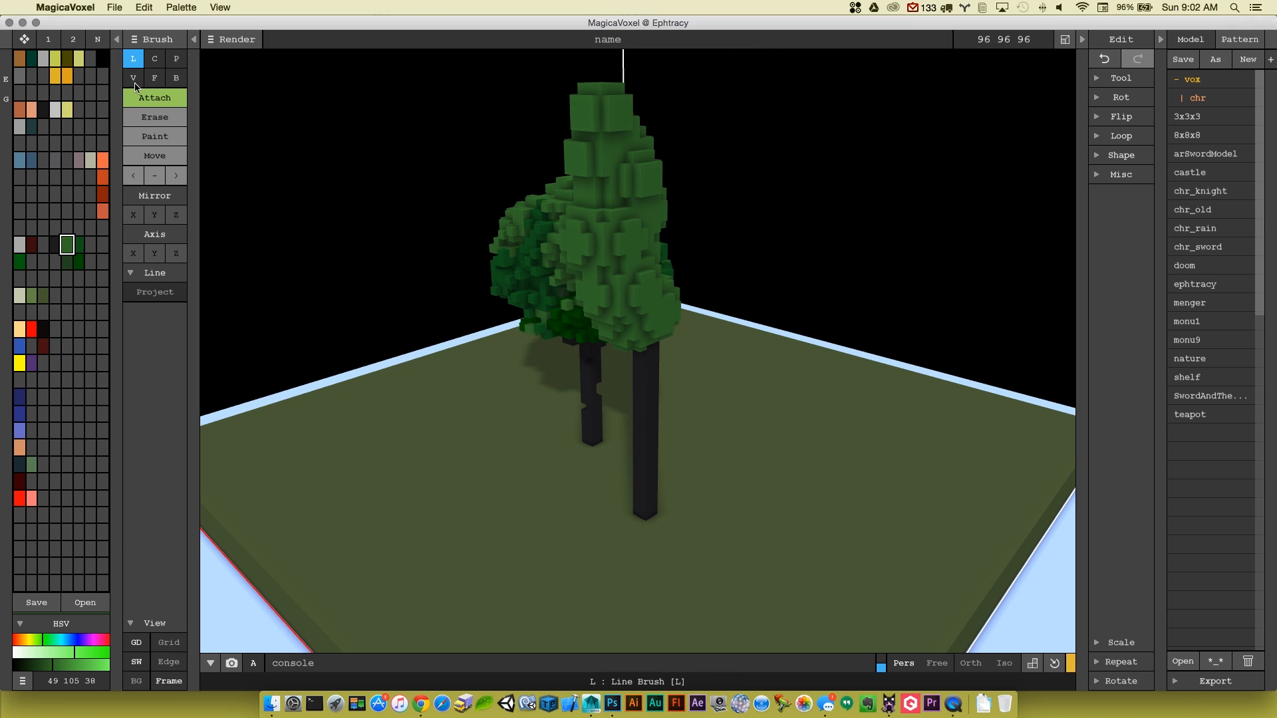
click(155, 136)
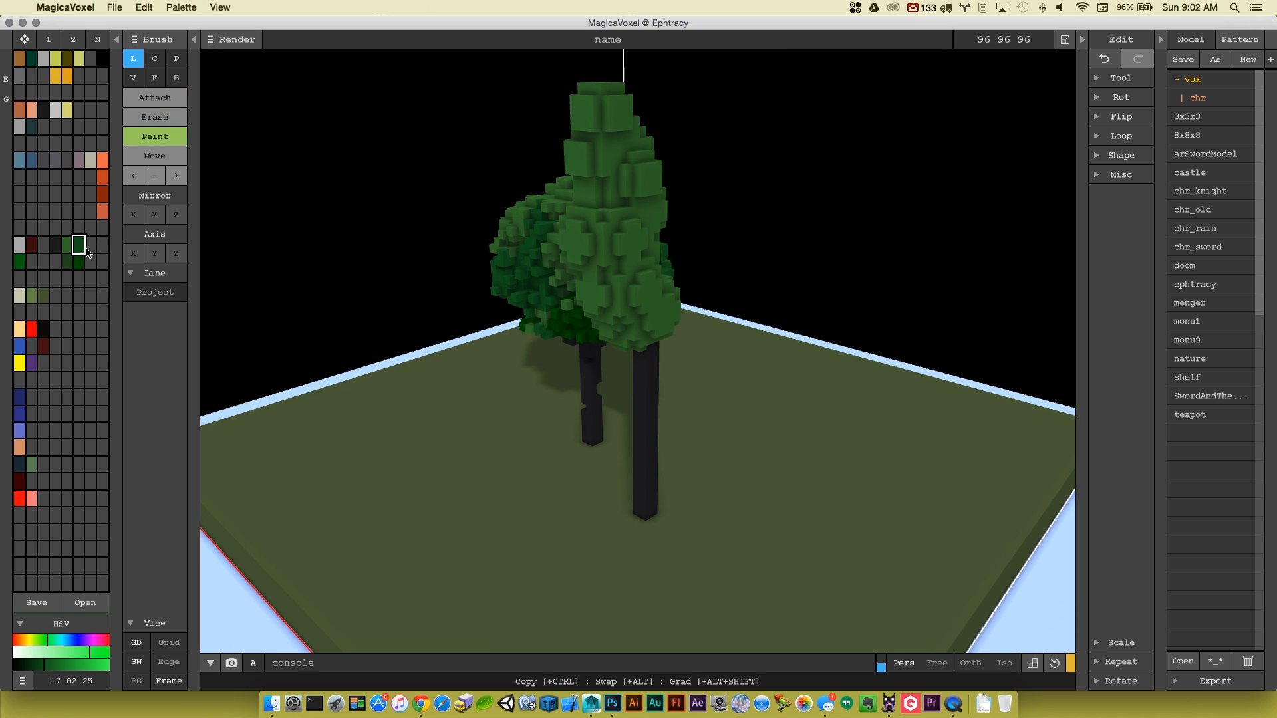
mouse_move(73, 263)
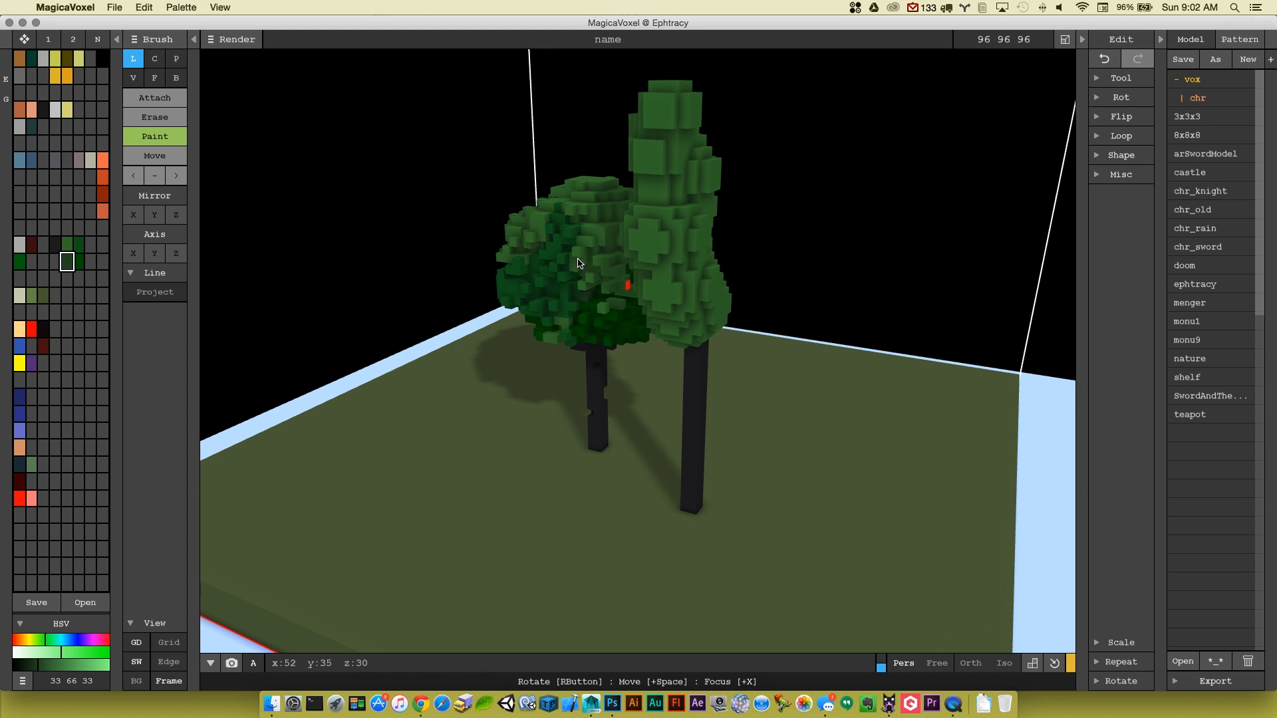
click(133, 77)
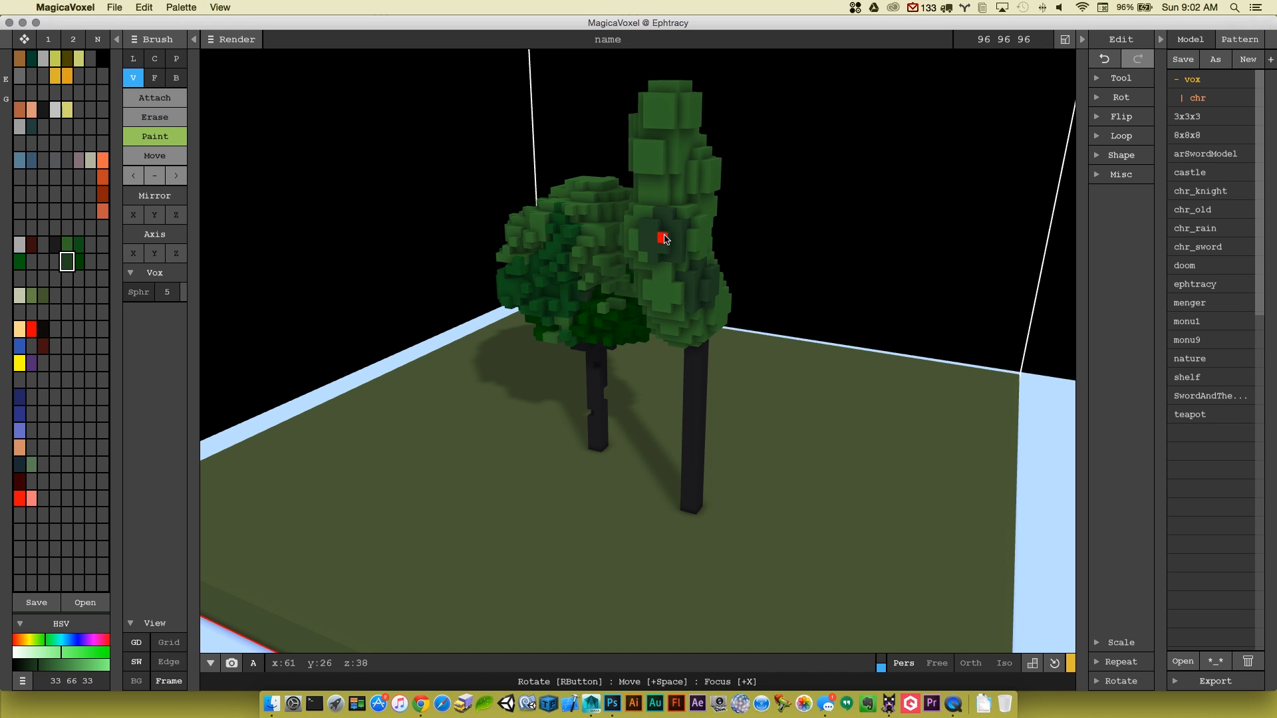
drag(663, 240, 774, 252)
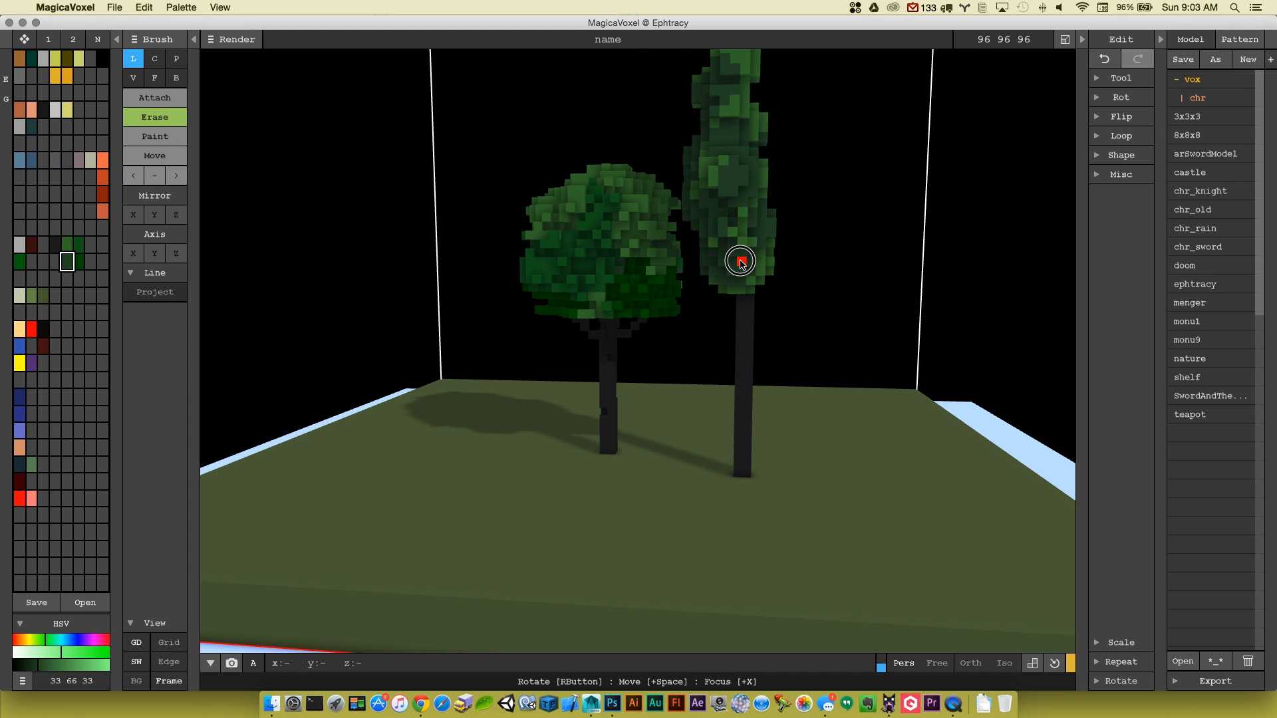
- Erase thin line cuts across the tall canopy from front and side for a ragged silhouette
click(740, 262)
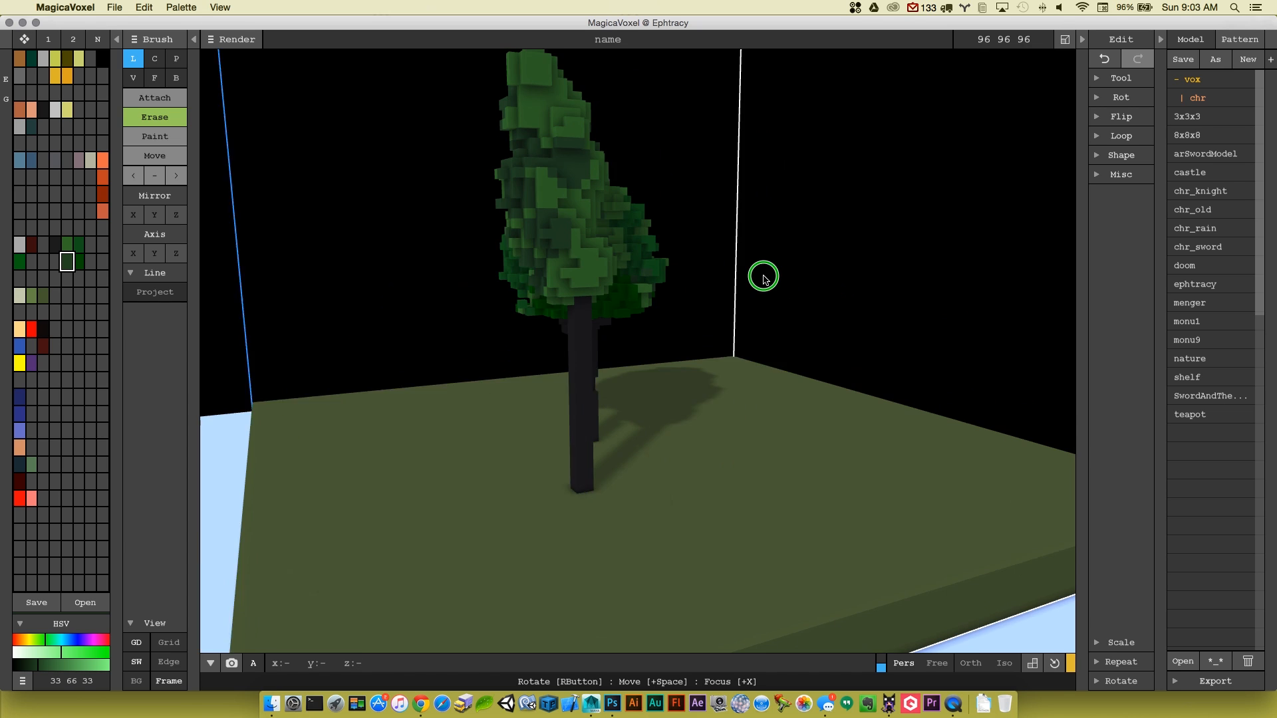
drag(763, 276, 507, 127)
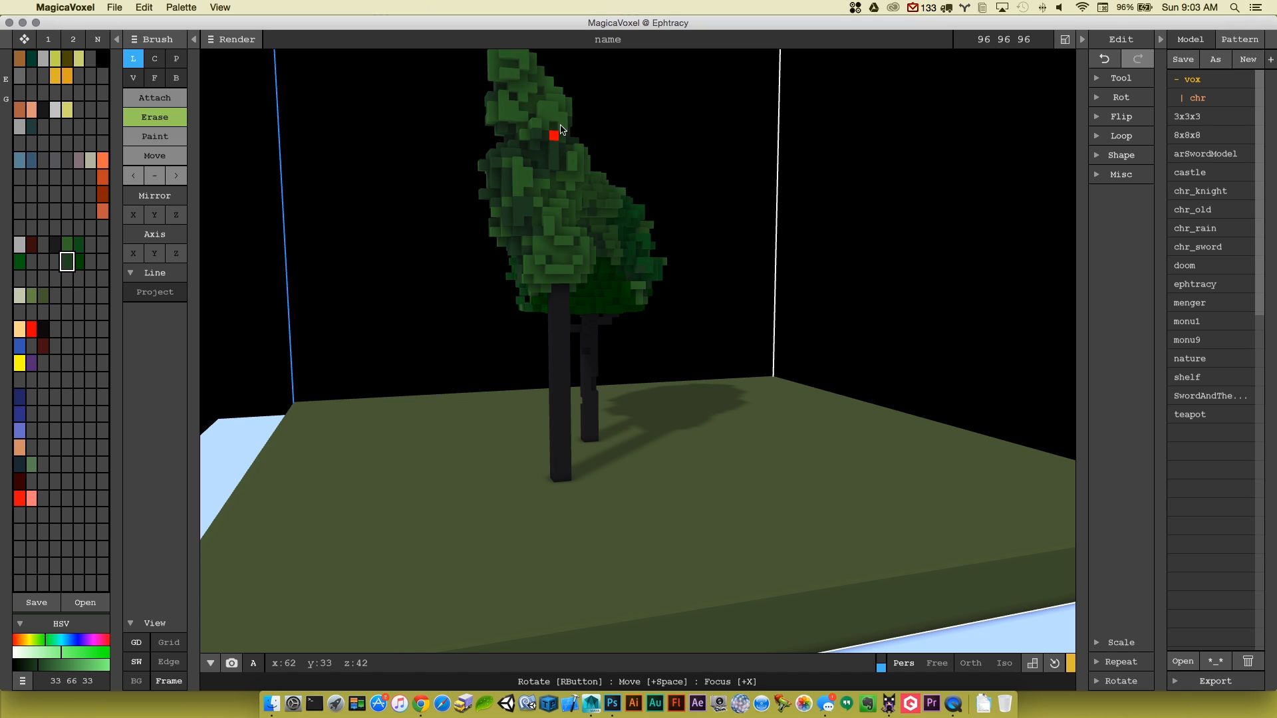
drag(560, 131, 464, 240)
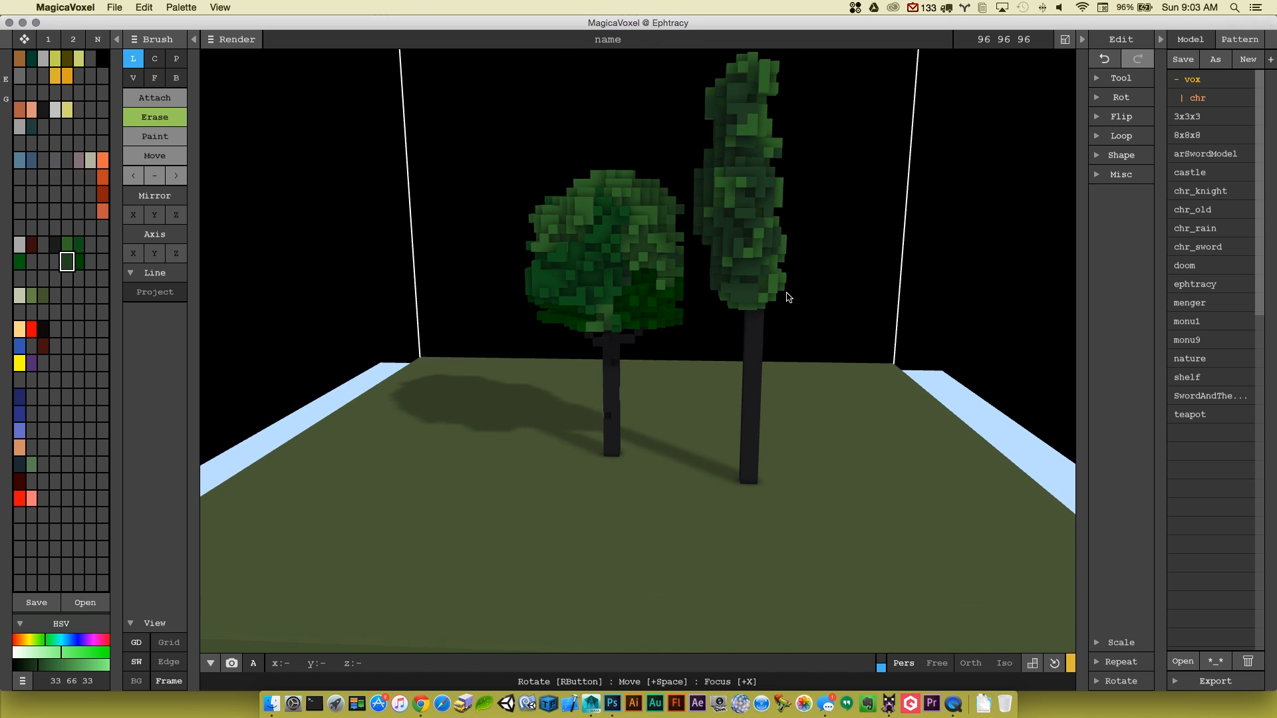
drag(787, 296, 658, 426)
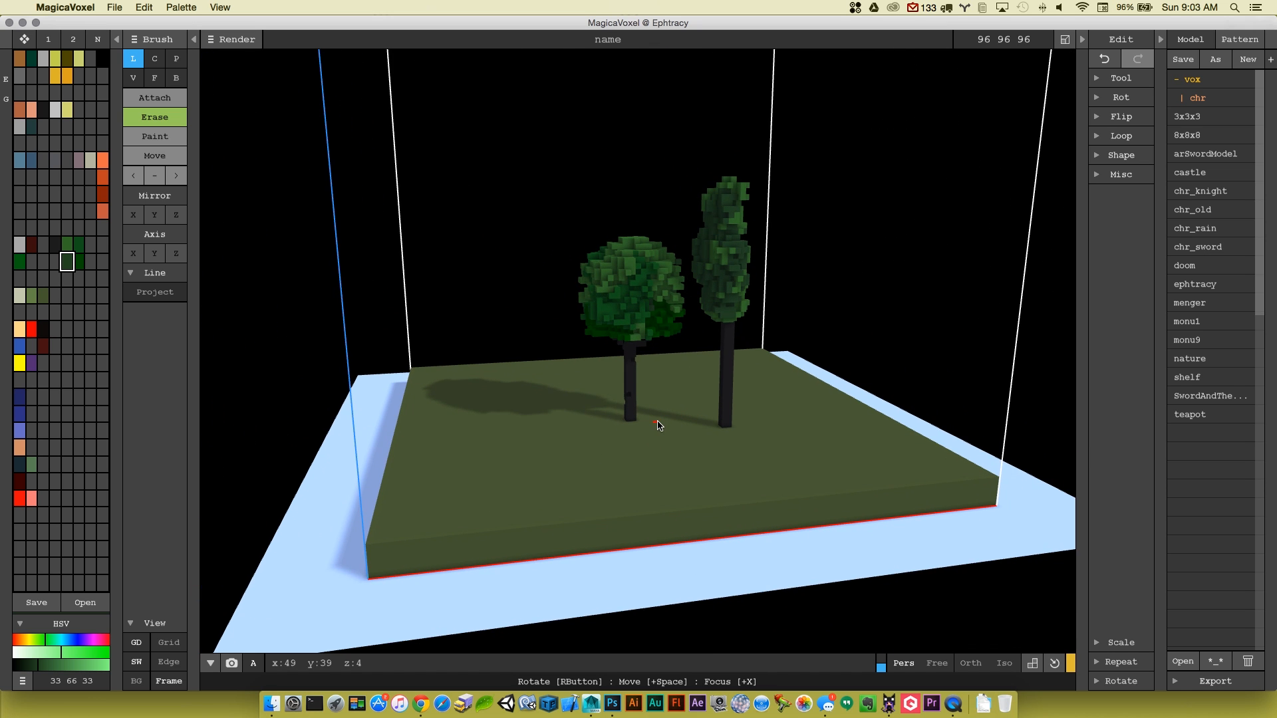